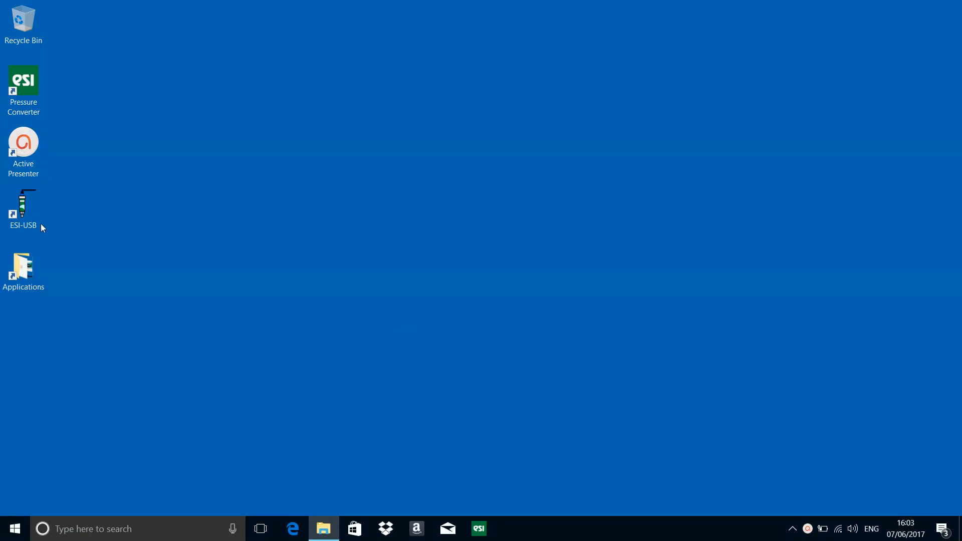
- Launch ESI-USB from its Windows desktop shortcut
{"action": "left_click", "coordinate": [23, 209]}
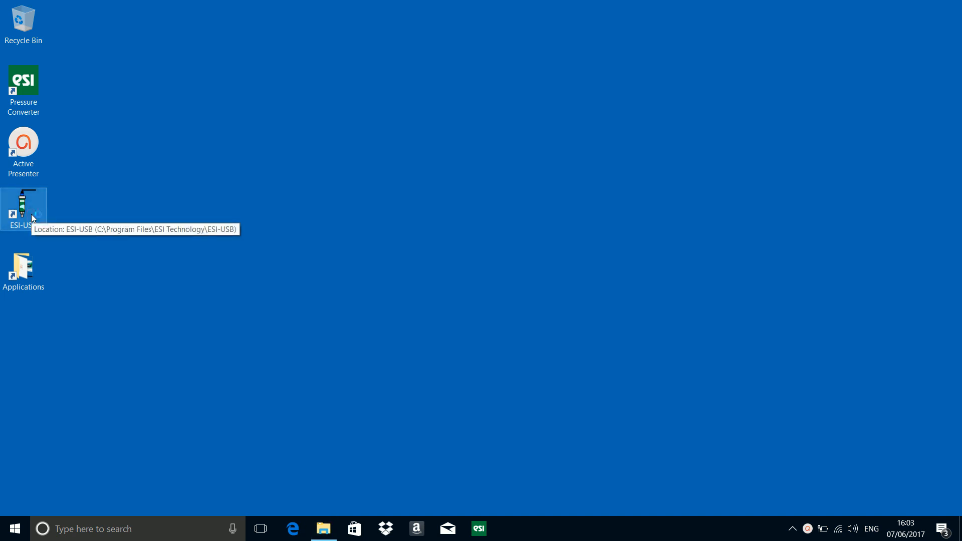
{"action": "double_click", "coordinate": [23, 209]}
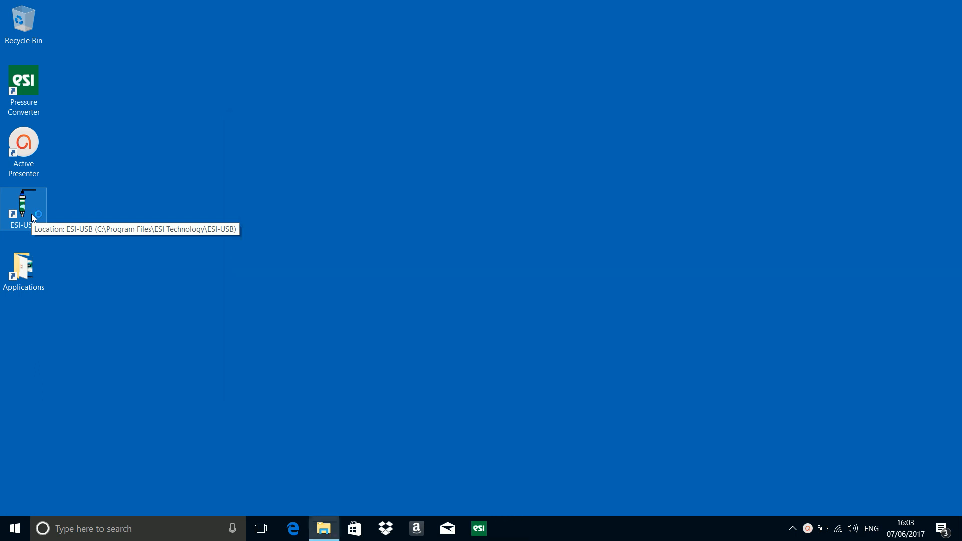
{"action": "double_click", "coordinate": [23, 207]}
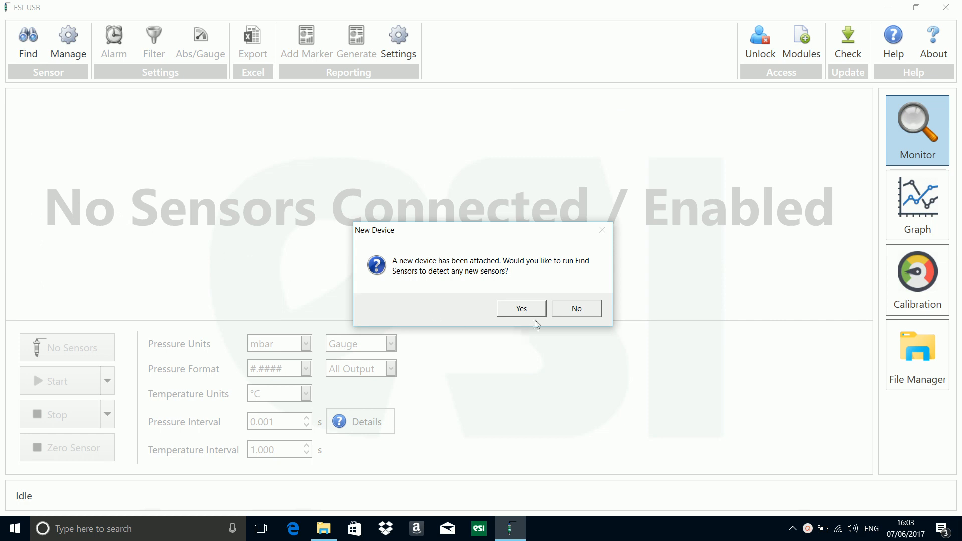
- Answer Yes to the New Device prompt so Find Sensors detects the attached sensor
{"action": "left_click", "coordinate": [520, 307]}
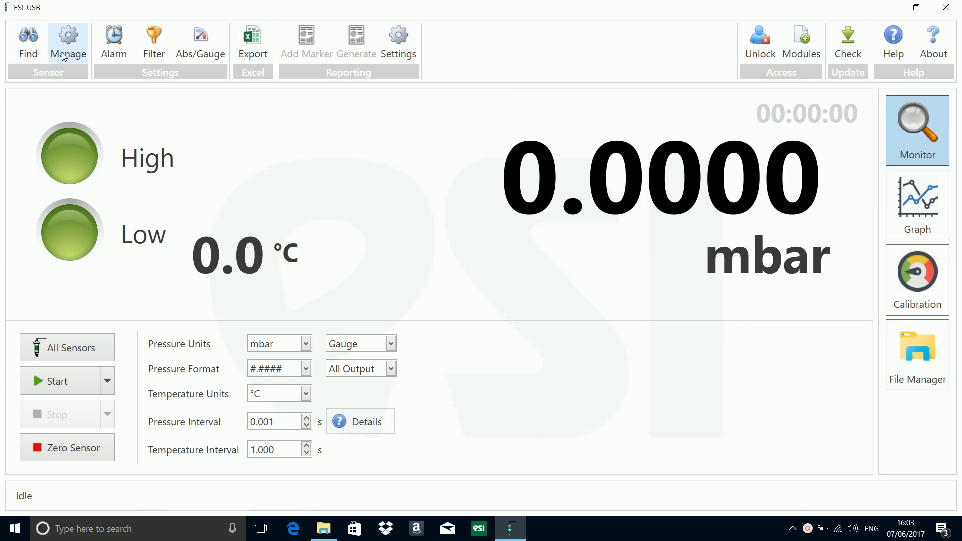
{"action": "left_click", "coordinate": [68, 42]}
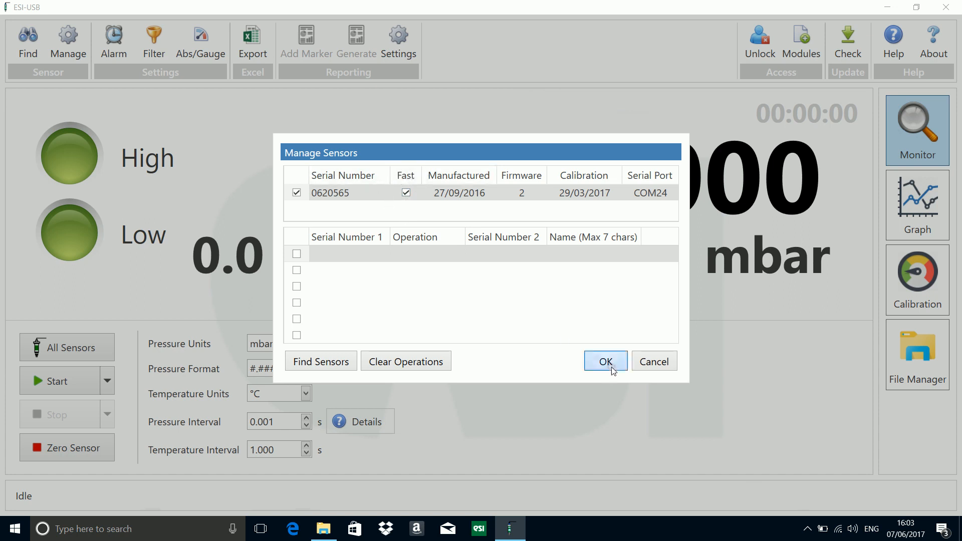
{"action": "left_click", "coordinate": [605, 361]}
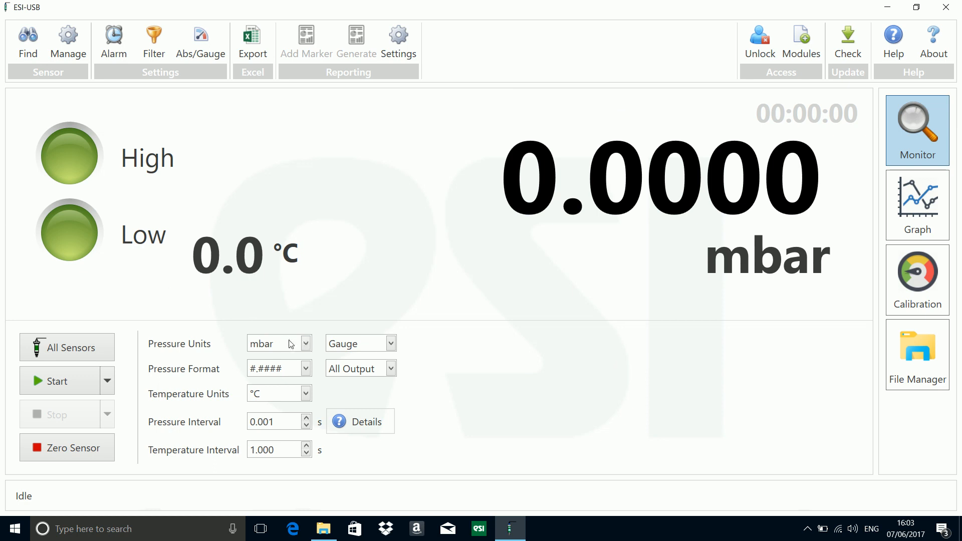
{"action": "left_click", "coordinate": [305, 342]}
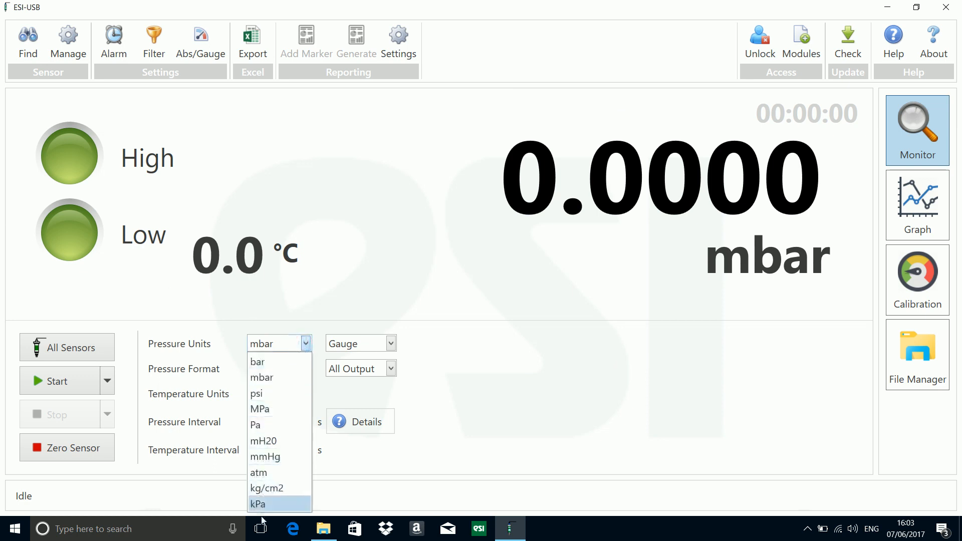
{"action": "mouse_move", "coordinate": [268, 510]}
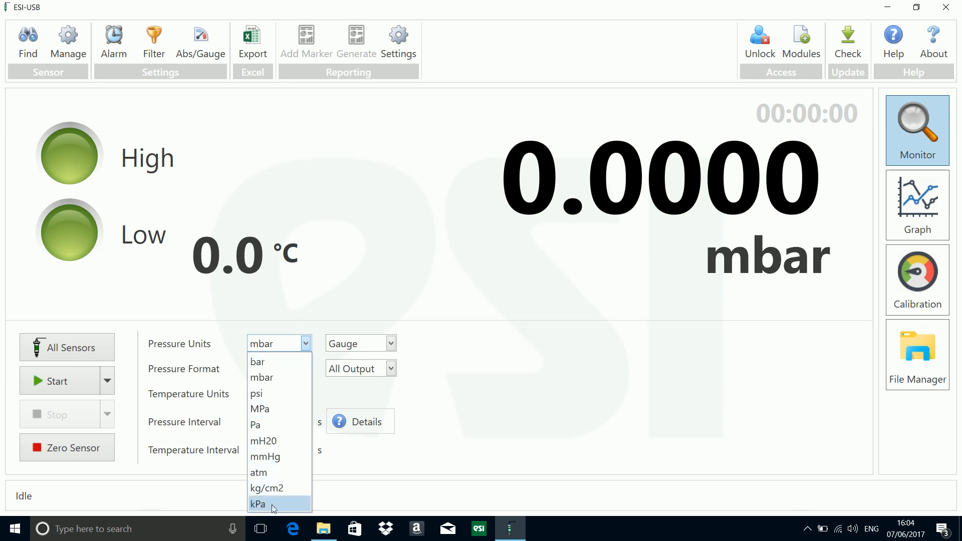
{"action": "mouse_move", "coordinate": [271, 378]}
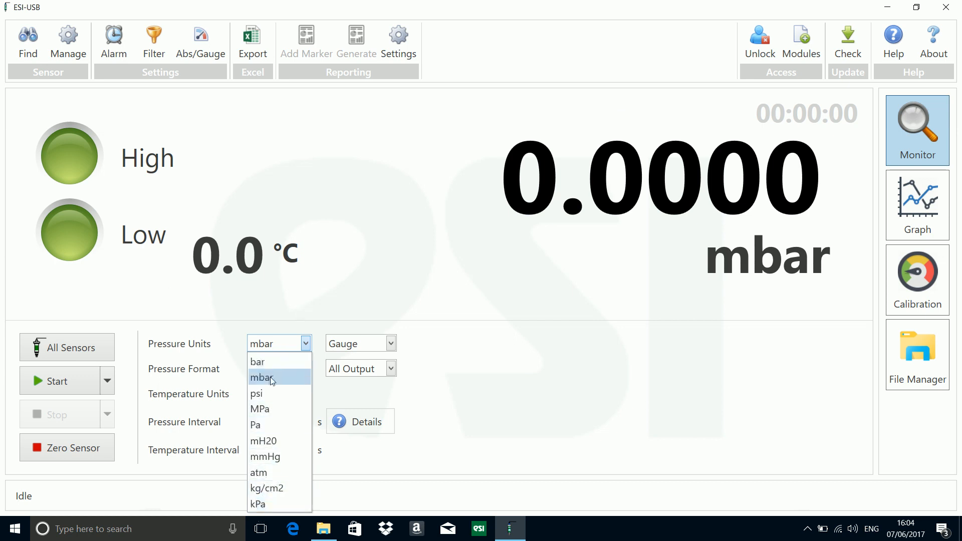
{"action": "left_click", "coordinate": [263, 377]}
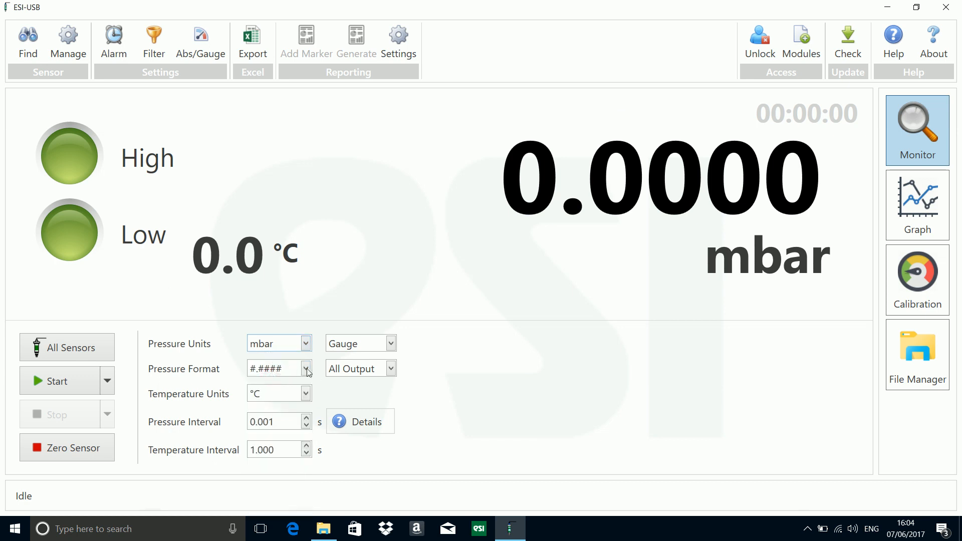
{"action": "left_click", "coordinate": [307, 368]}
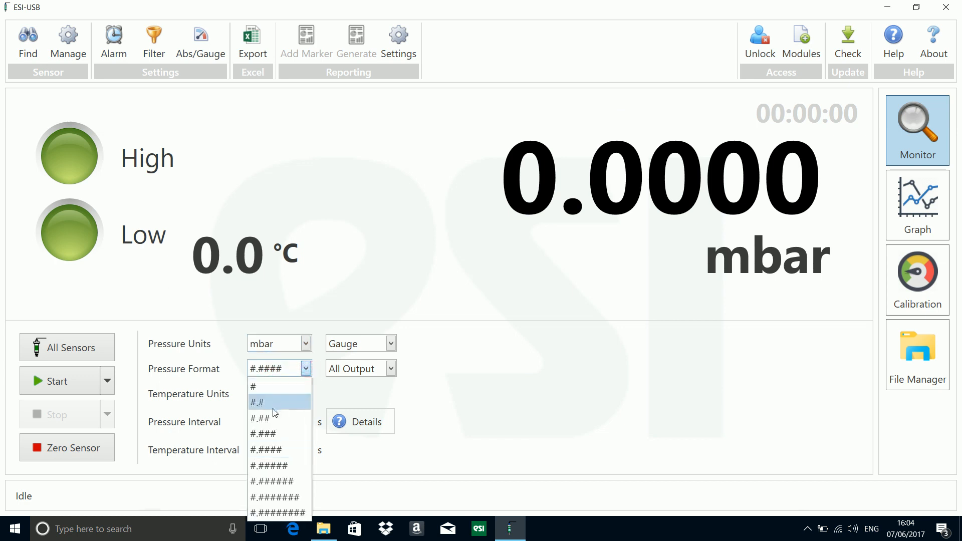
{"action": "mouse_move", "coordinate": [282, 480]}
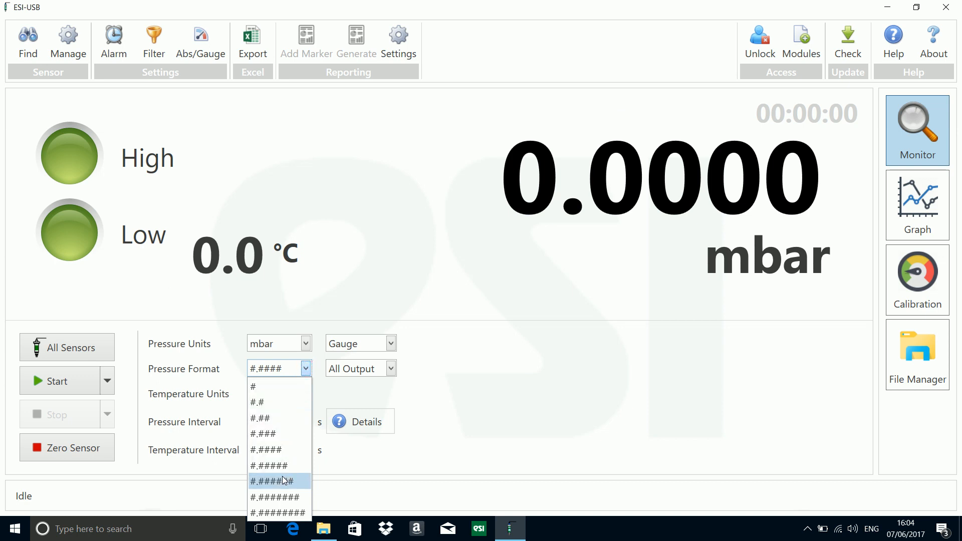
{"action": "mouse_move", "coordinate": [280, 465]}
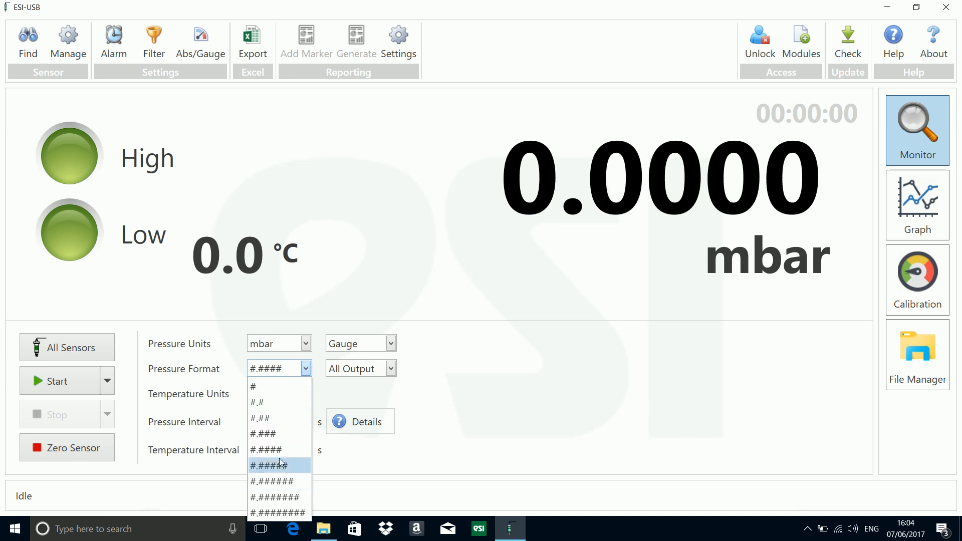
{"action": "left_click", "coordinate": [265, 450]}
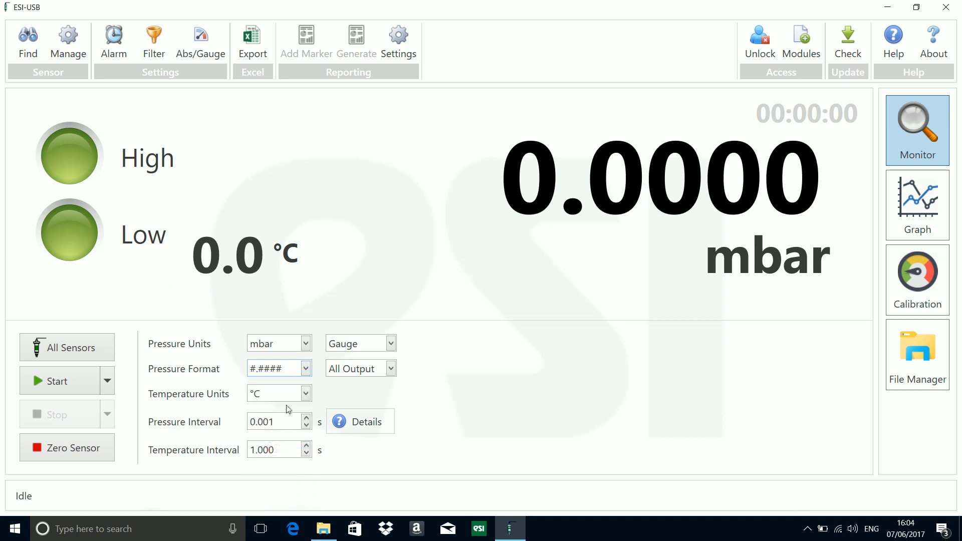
{"action": "left_click", "coordinate": [306, 393]}
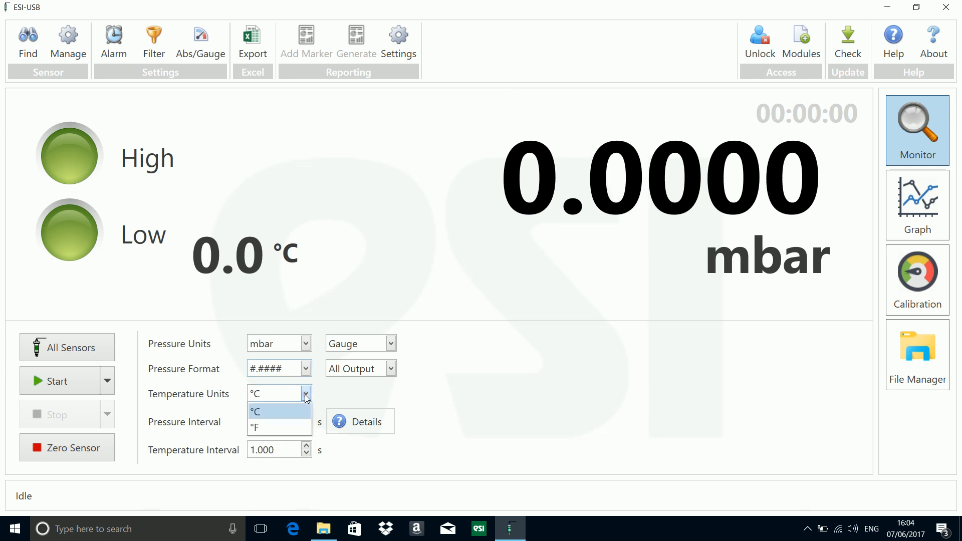
{"action": "mouse_move", "coordinate": [266, 413]}
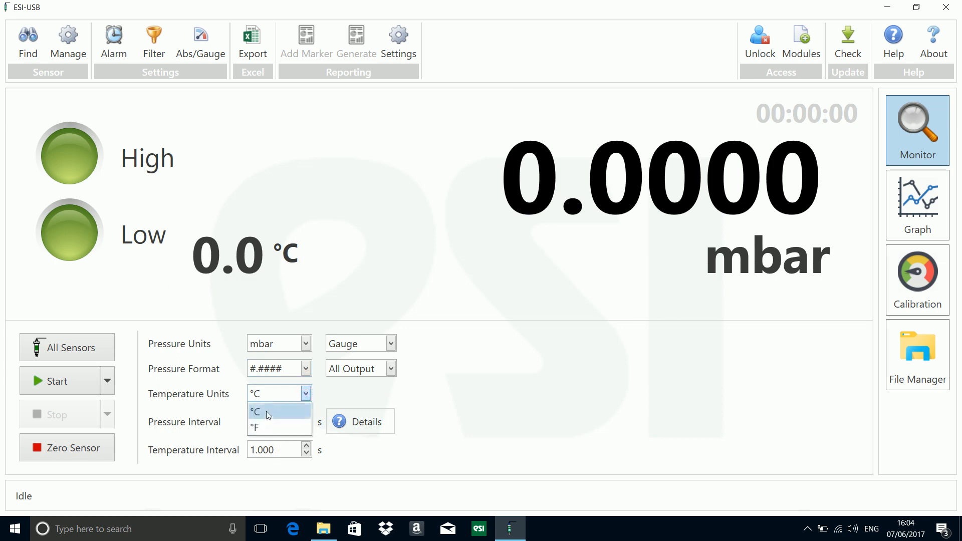
{"action": "mouse_move", "coordinate": [269, 418]}
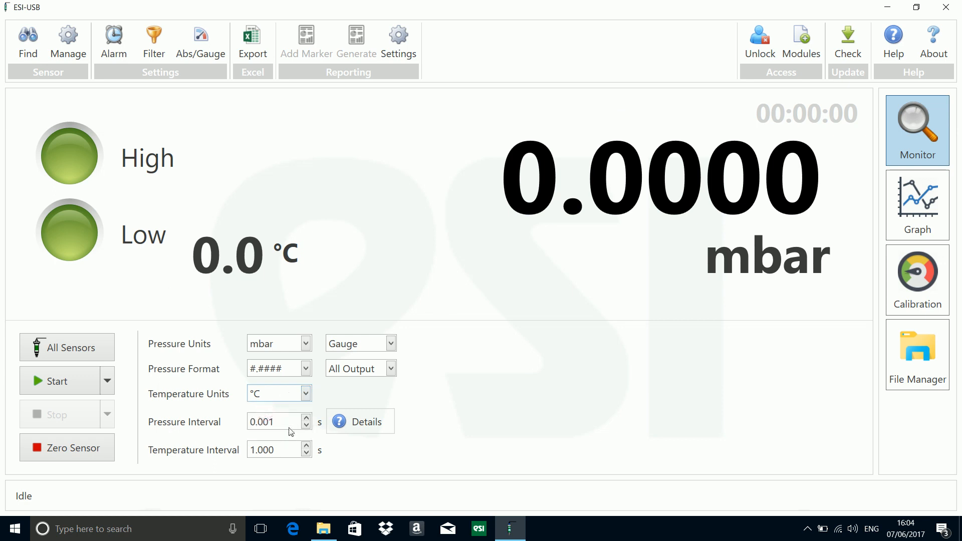
- Enter 0.001 s as the Pressure Interval on the Monitor page
{"action": "left_click", "coordinate": [277, 422]}
{"action": "type", "text": "0.2"}
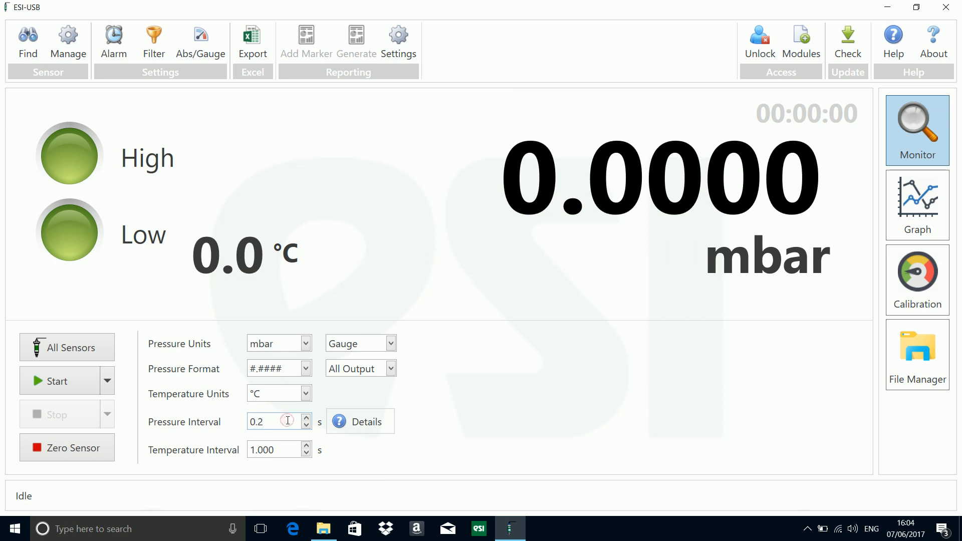
{"action": "type", "text": "0.0001"}
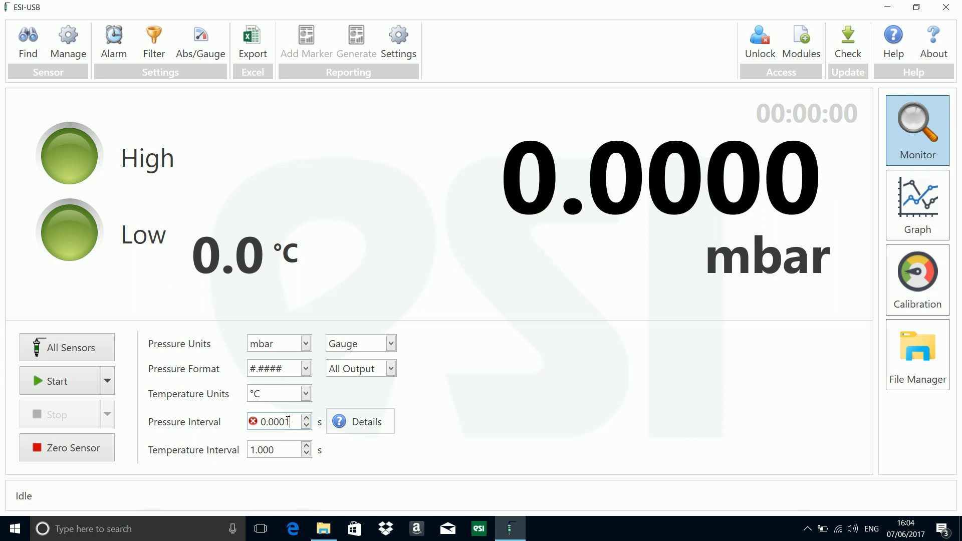
{"action": "mouse_move", "coordinate": [290, 457]}
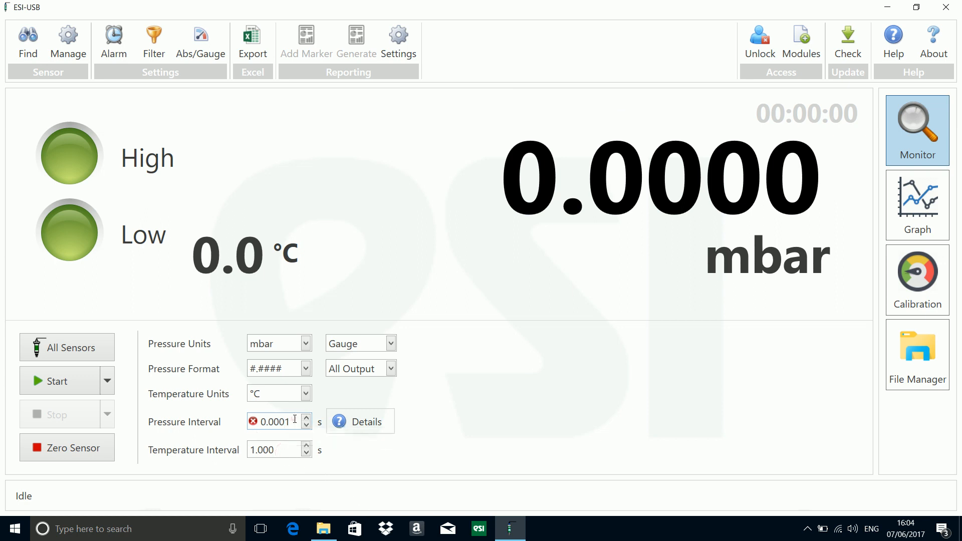
{"action": "type", "text": "0.001"}
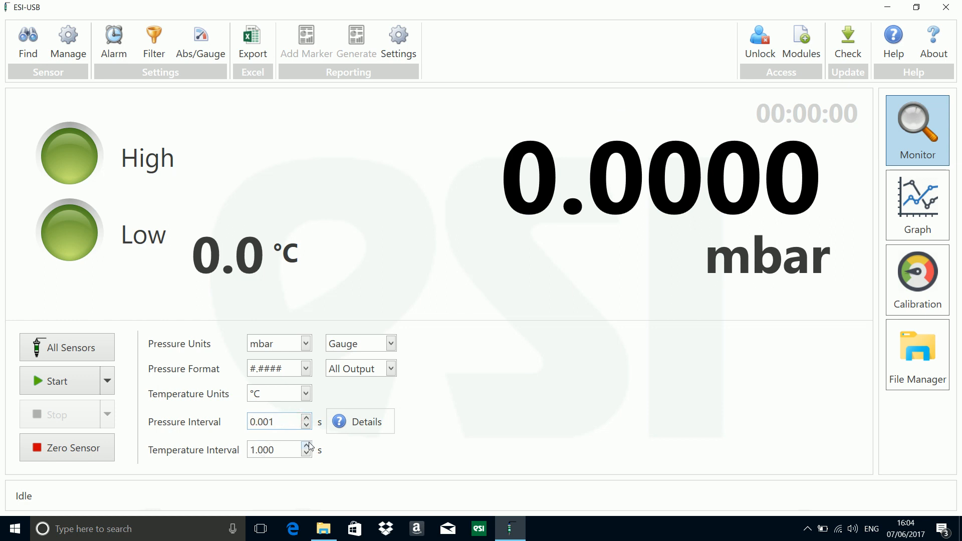
{"action": "mouse_move", "coordinate": [193, 457]}
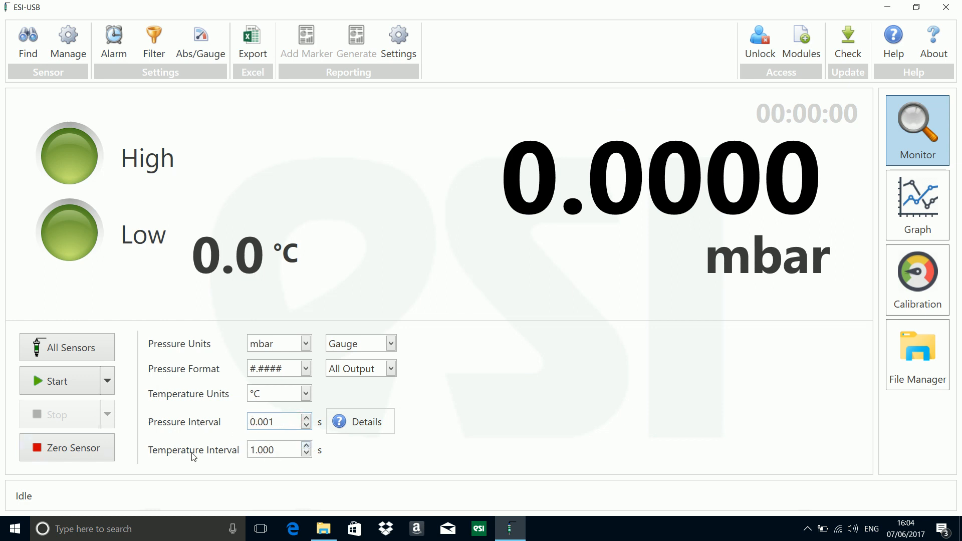
{"action": "mouse_move", "coordinate": [310, 302]}
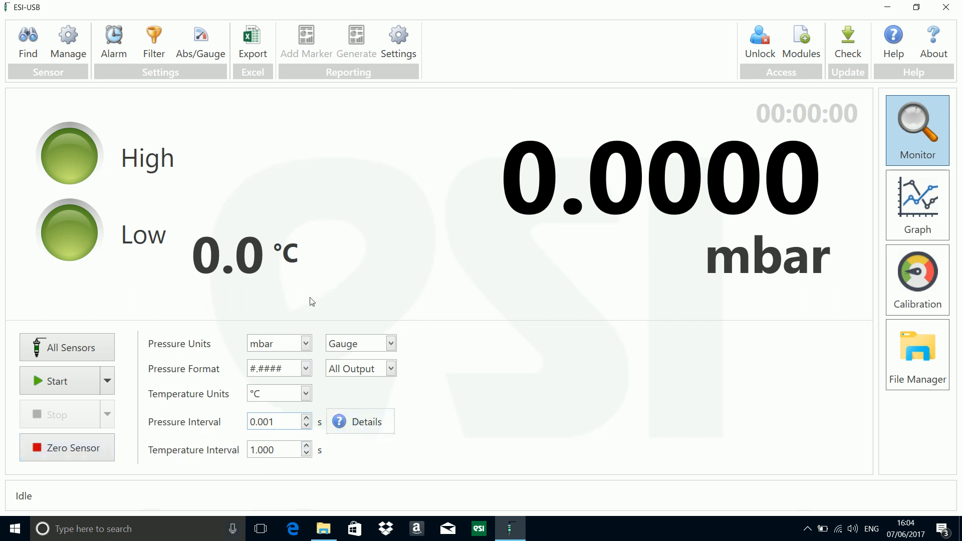
{"action": "mouse_move", "coordinate": [213, 447]}
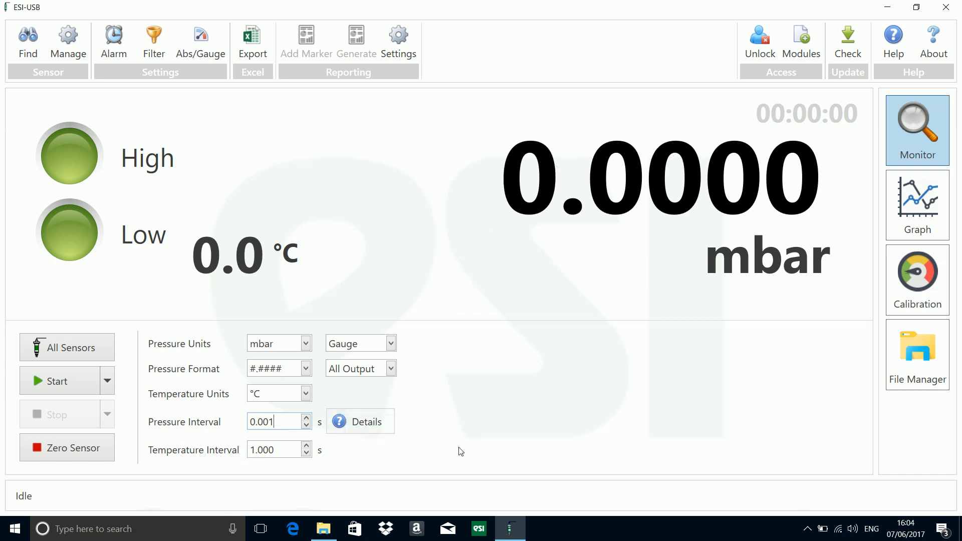
{"action": "mouse_move", "coordinate": [315, 332]}
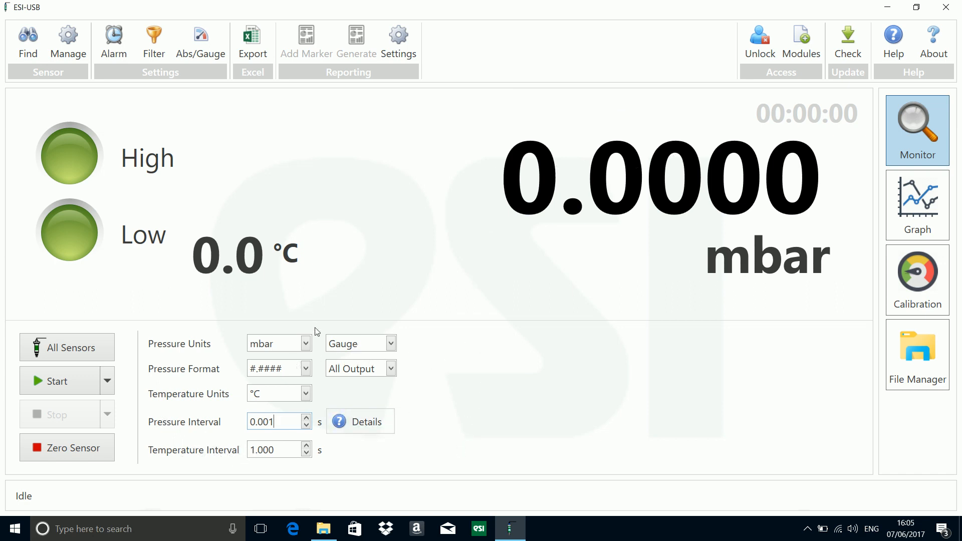
{"action": "left_click", "coordinate": [390, 343]}
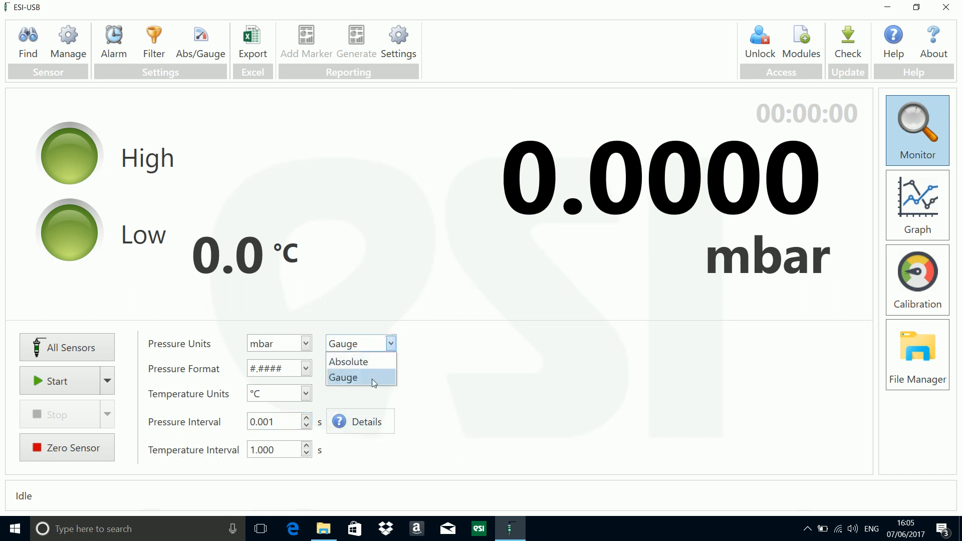
{"action": "left_click", "coordinate": [344, 378]}
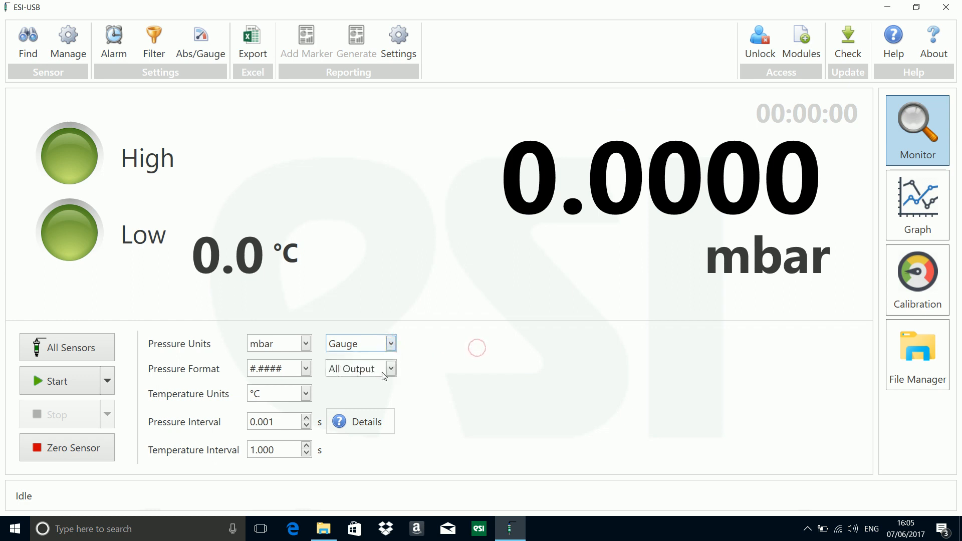
{"action": "left_click", "coordinate": [390, 368]}
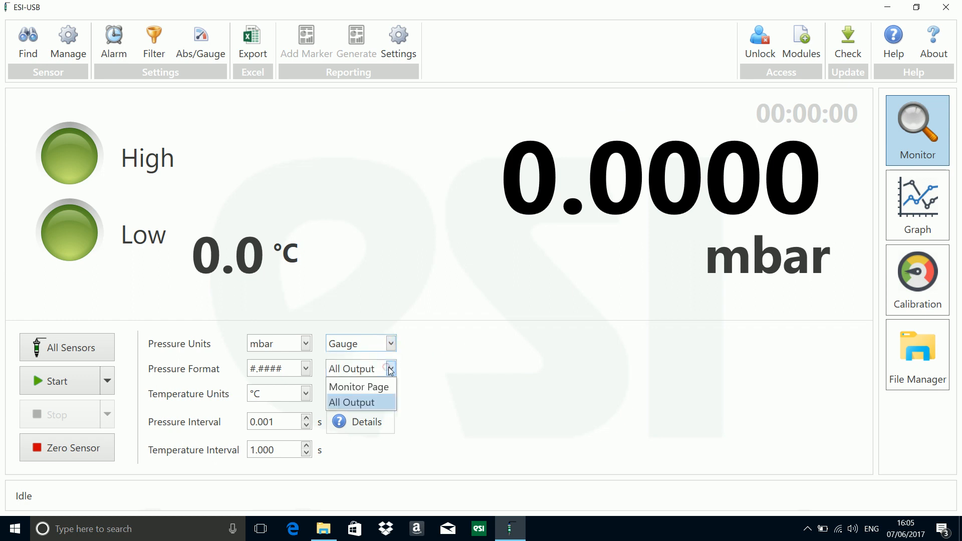
{"action": "mouse_move", "coordinate": [359, 387]}
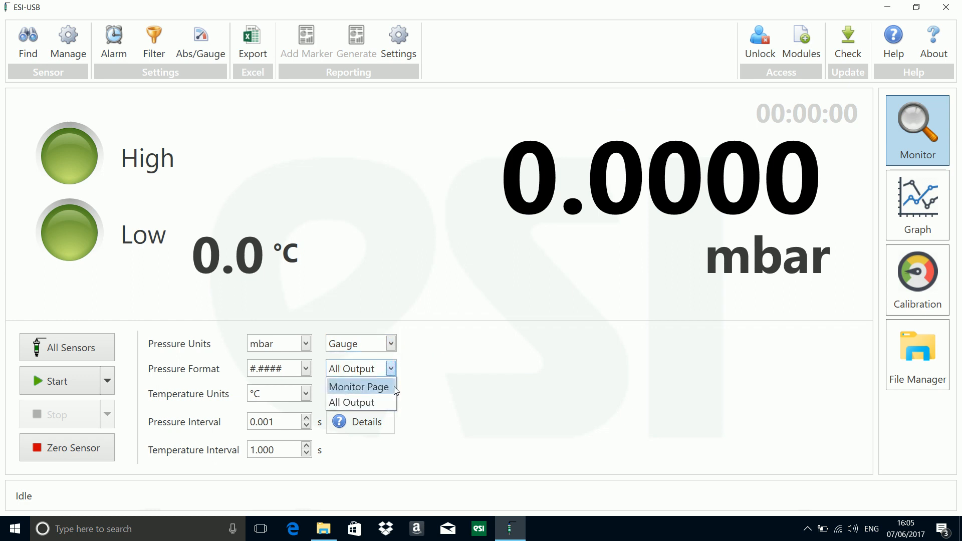
{"action": "left_click", "coordinate": [359, 387]}
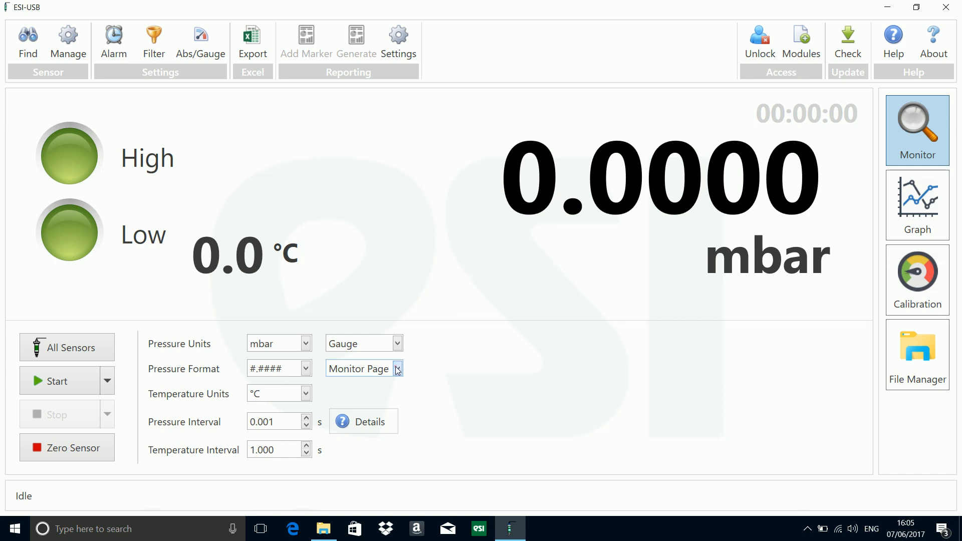
{"action": "left_click", "coordinate": [397, 369]}
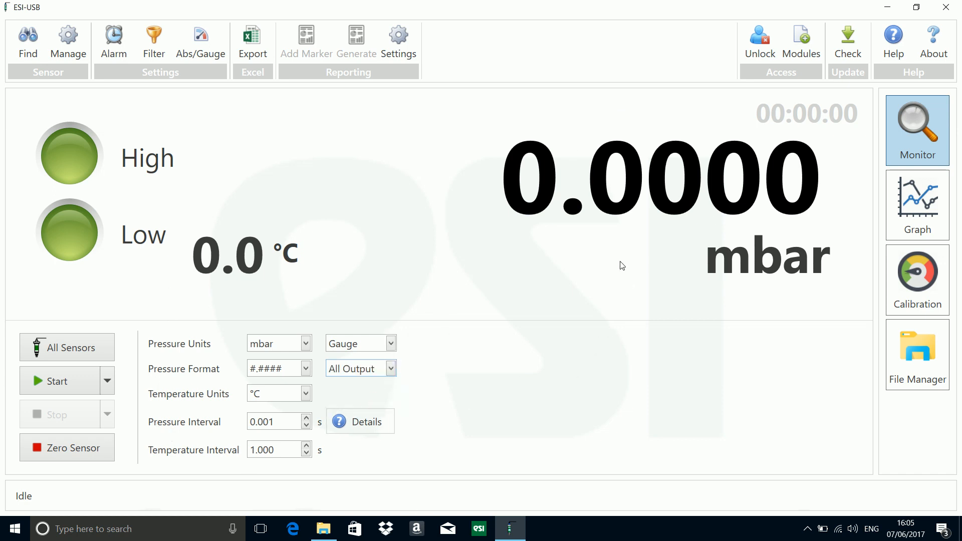
{"action": "mouse_move", "coordinate": [365, 422]}
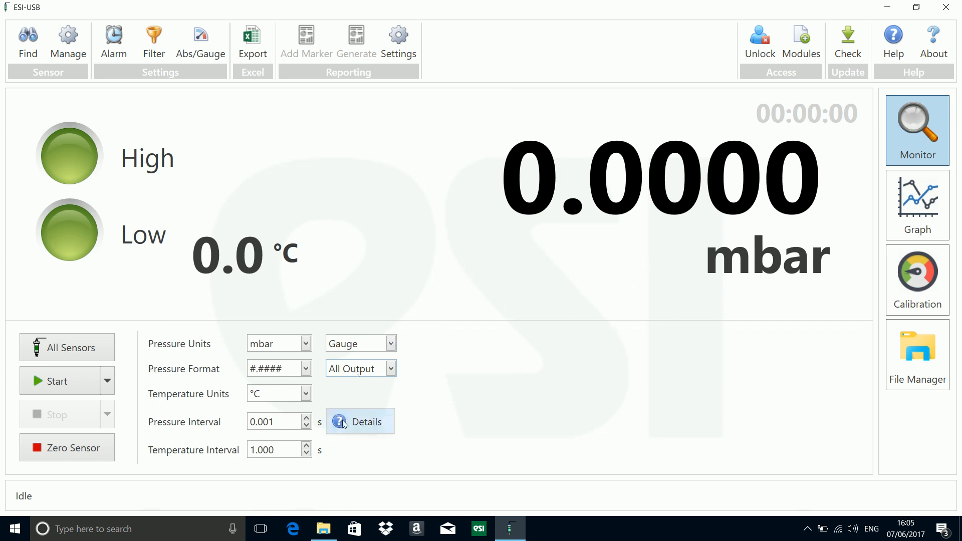
- In Details, choose 7 sensors, note the 8.19 MB estimated file size, and accept
{"action": "left_click", "coordinate": [360, 422]}
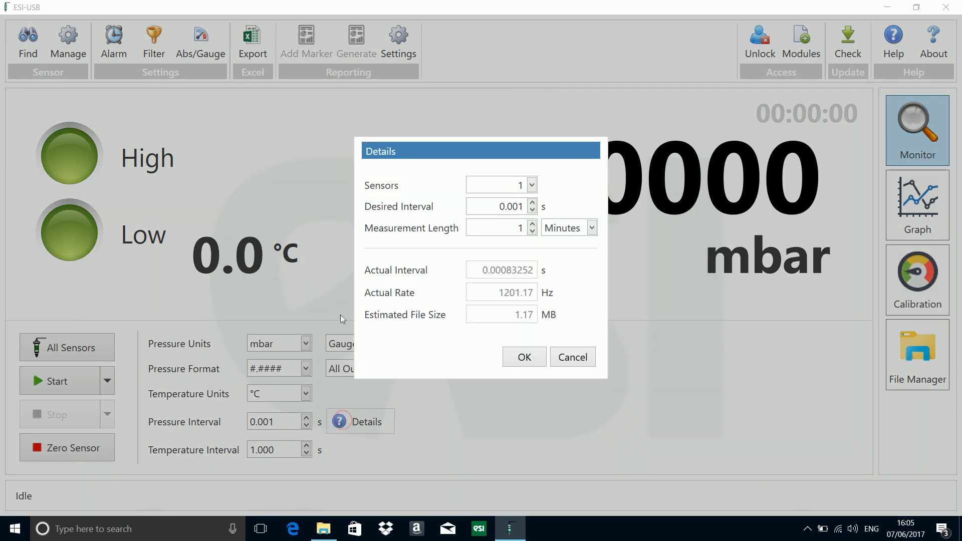
{"action": "mouse_move", "coordinate": [532, 184]}
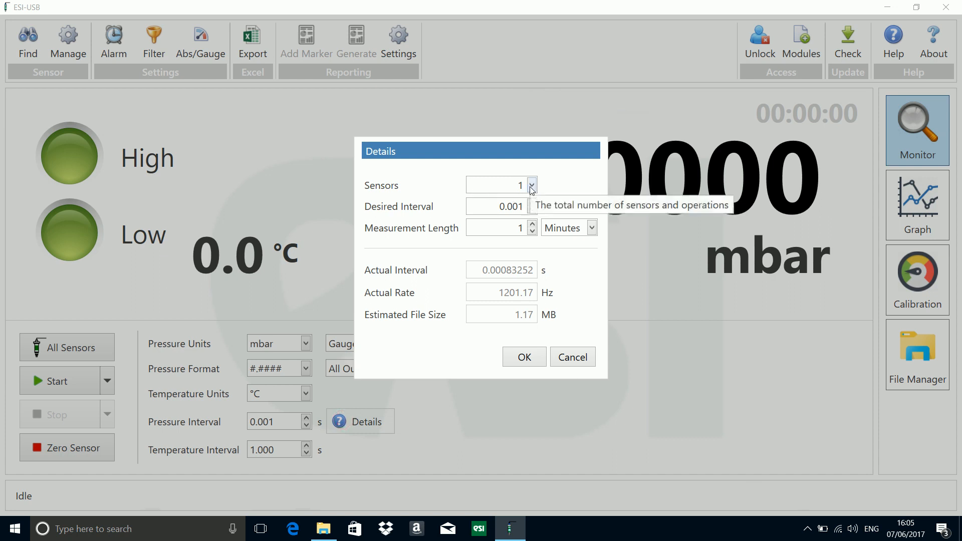
{"action": "left_click", "coordinate": [531, 185]}
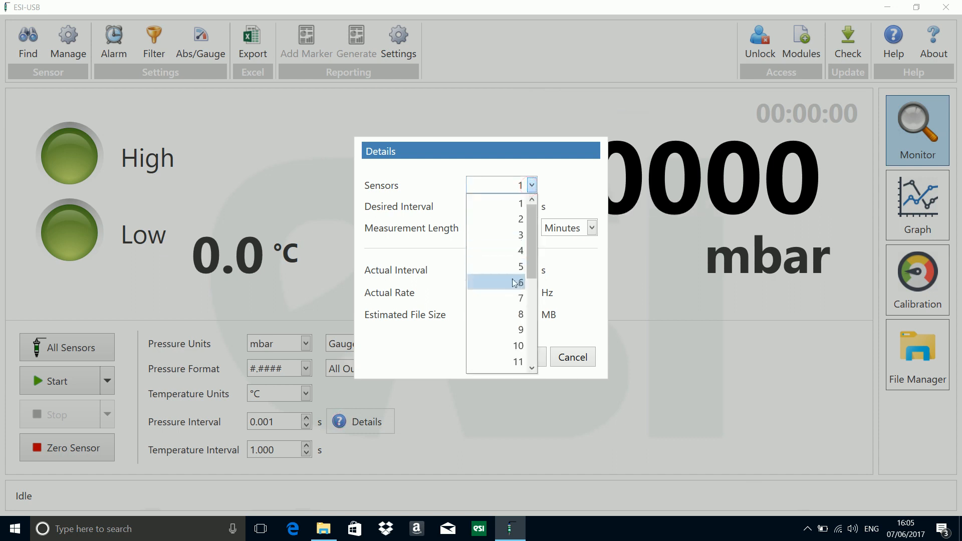
{"action": "left_click", "coordinate": [521, 297]}
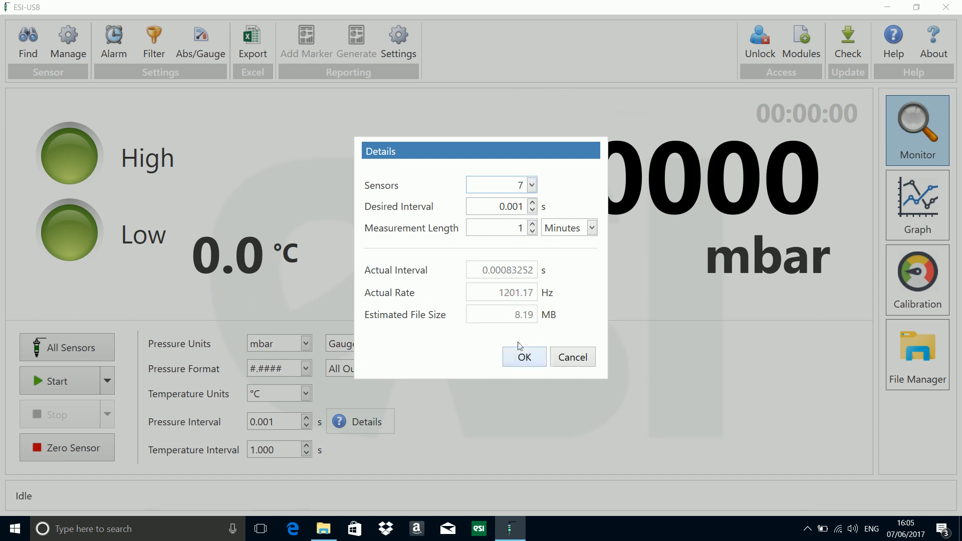
{"action": "mouse_move", "coordinate": [537, 318]}
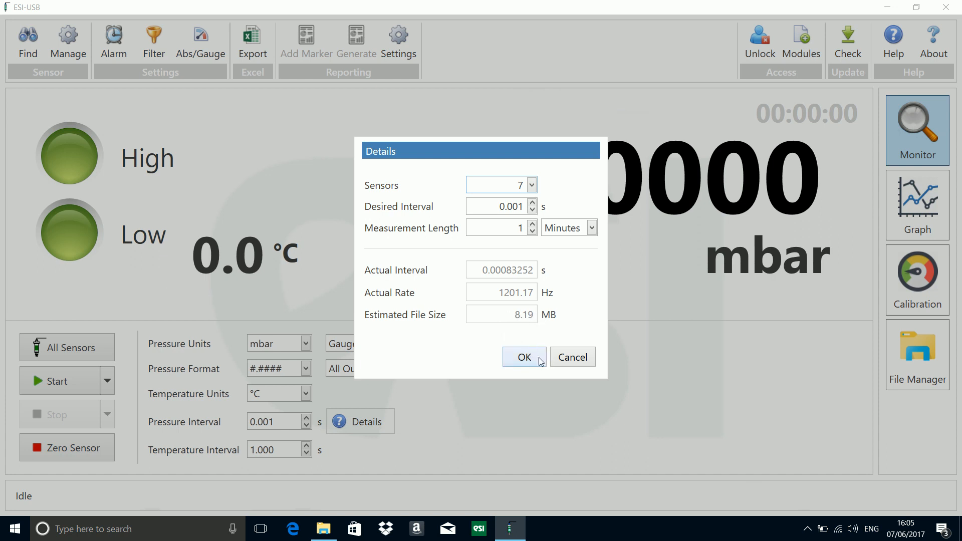
{"action": "left_click", "coordinate": [523, 357]}
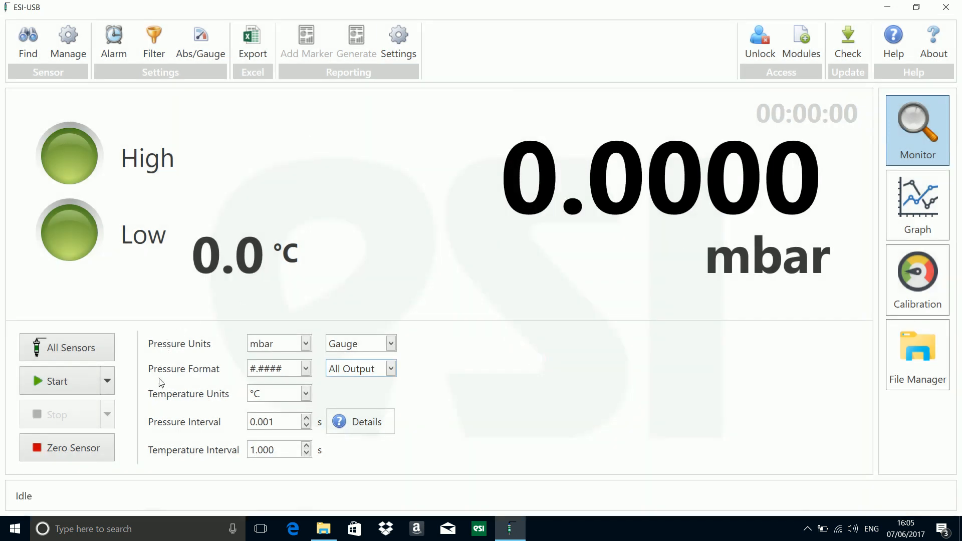
- Start a live measurement, let it run a few seconds near 0.1 mbar, then stop it
{"action": "left_click", "coordinate": [57, 381]}
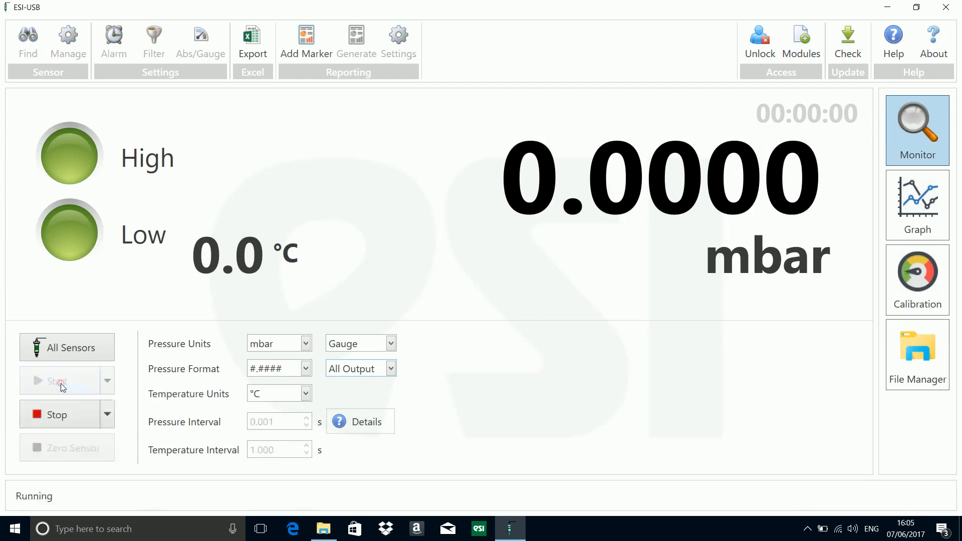
{"action": "left_click", "coordinate": [58, 381]}
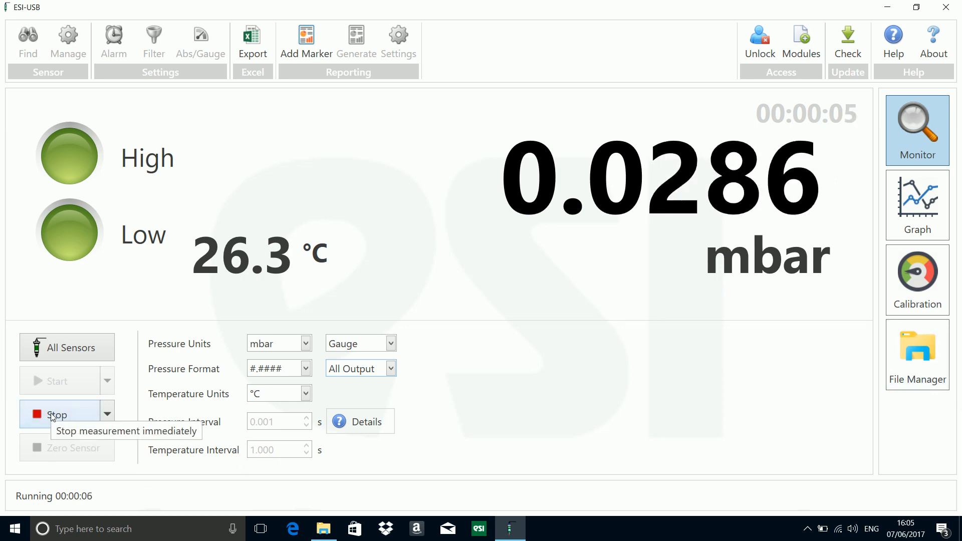
{"action": "left_click", "coordinate": [58, 415]}
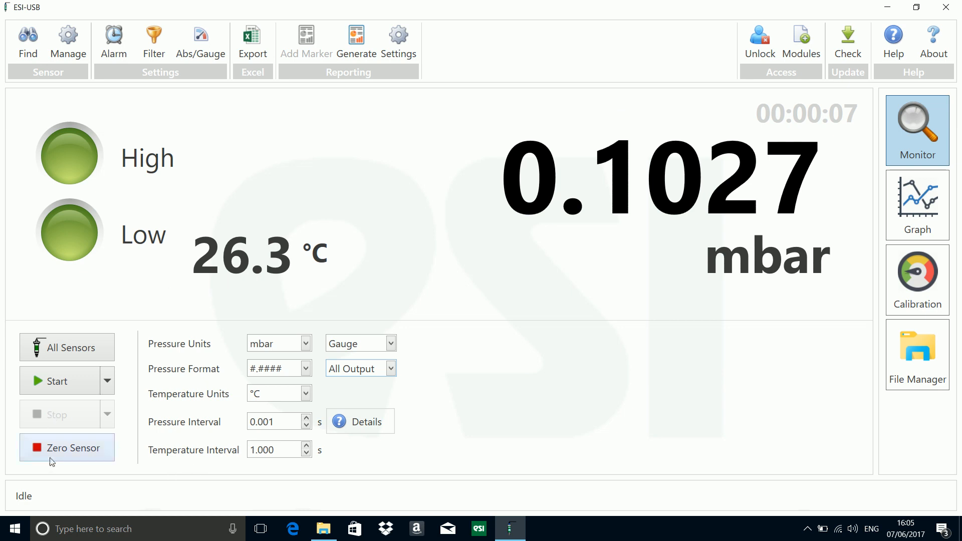
- Zero sensor 0620565, confirming the warning, so pressure reads 0.0000 mbar
{"action": "left_click", "coordinate": [72, 448]}
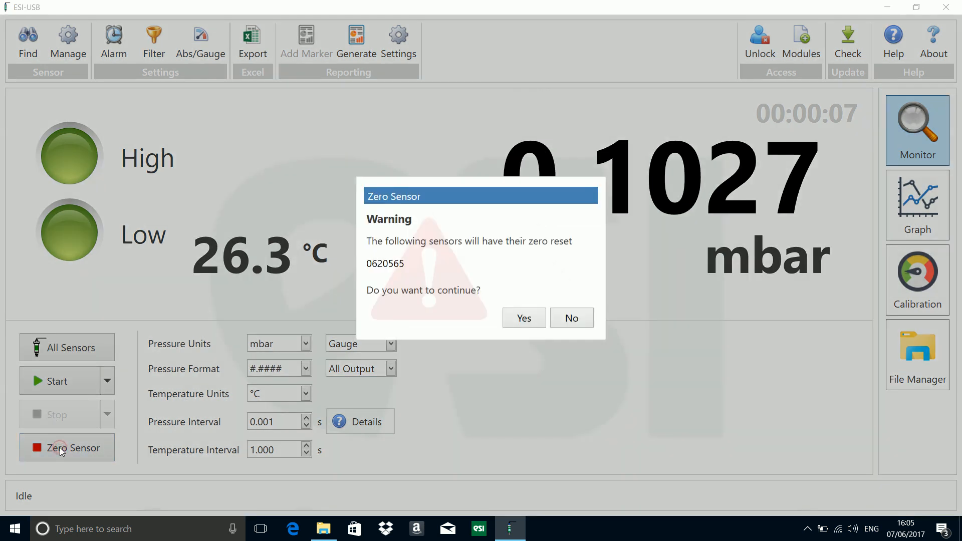
{"action": "mouse_move", "coordinate": [523, 318]}
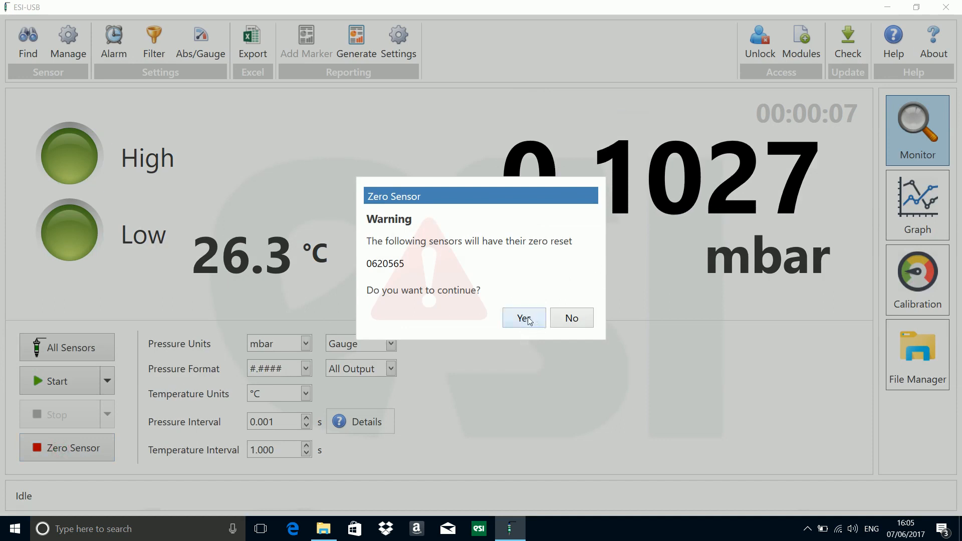
{"action": "left_click", "coordinate": [523, 317]}
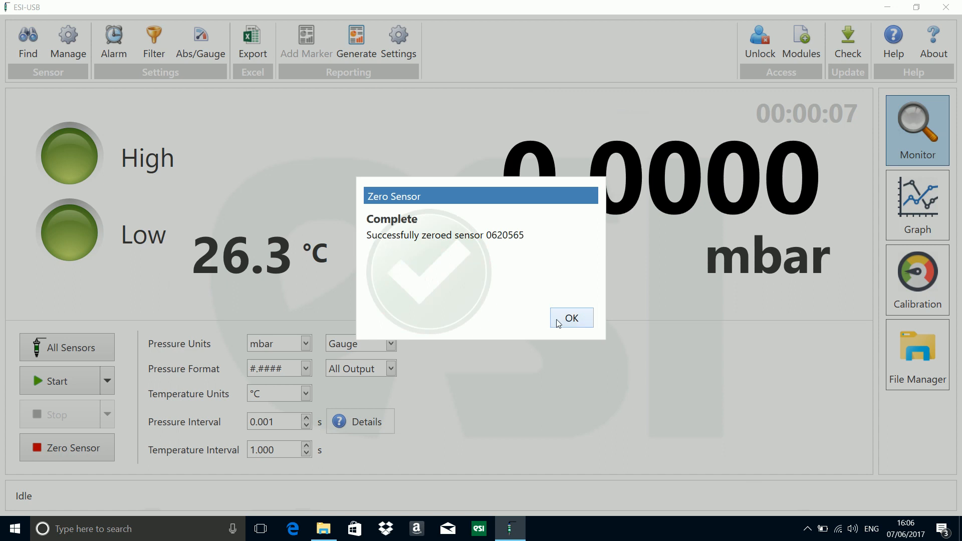
{"action": "left_click", "coordinate": [570, 318]}
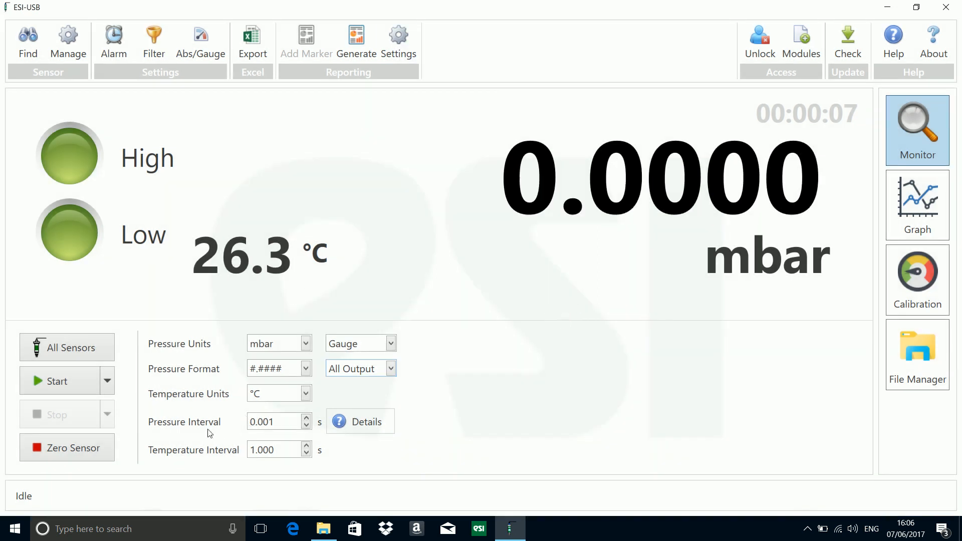
{"action": "mouse_move", "coordinate": [113, 385]}
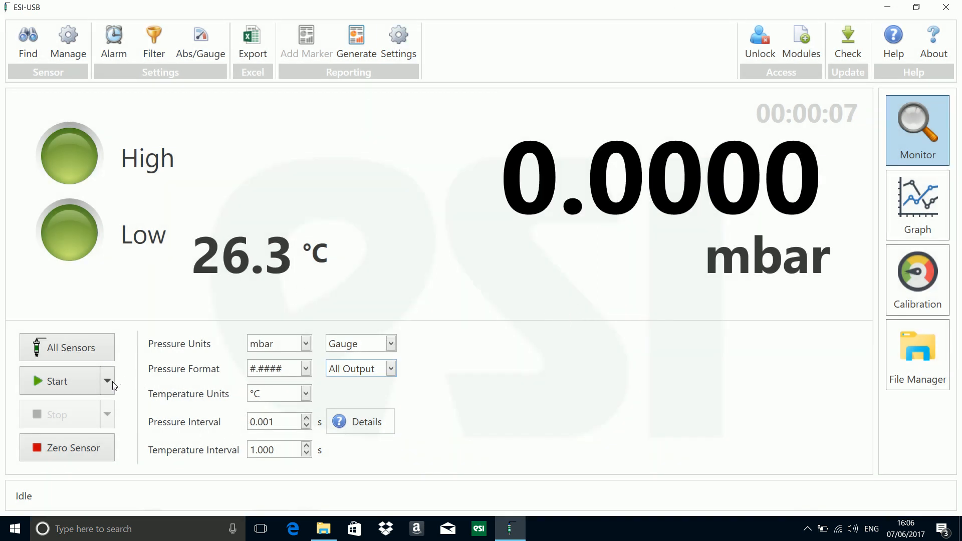
{"action": "mouse_move", "coordinate": [108, 381]}
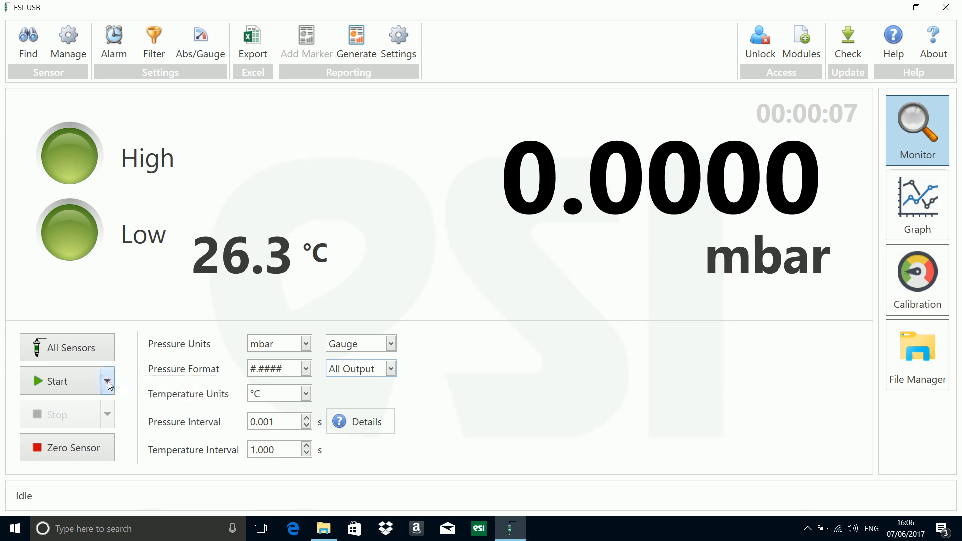
- In the scheduled measurement dialog, set Start to 'In' 10 seconds after trying the other start modes
{"action": "left_click", "coordinate": [108, 381]}
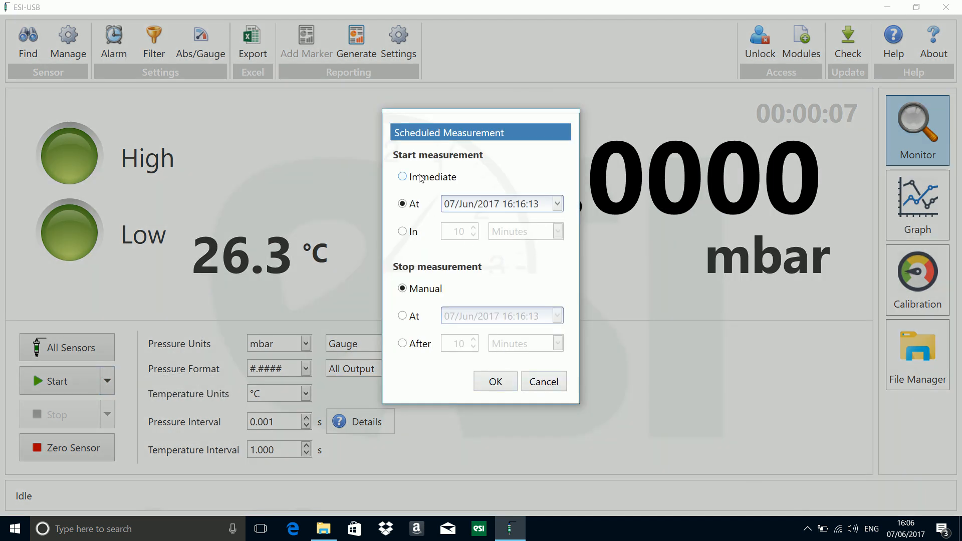
{"action": "left_click", "coordinate": [403, 176]}
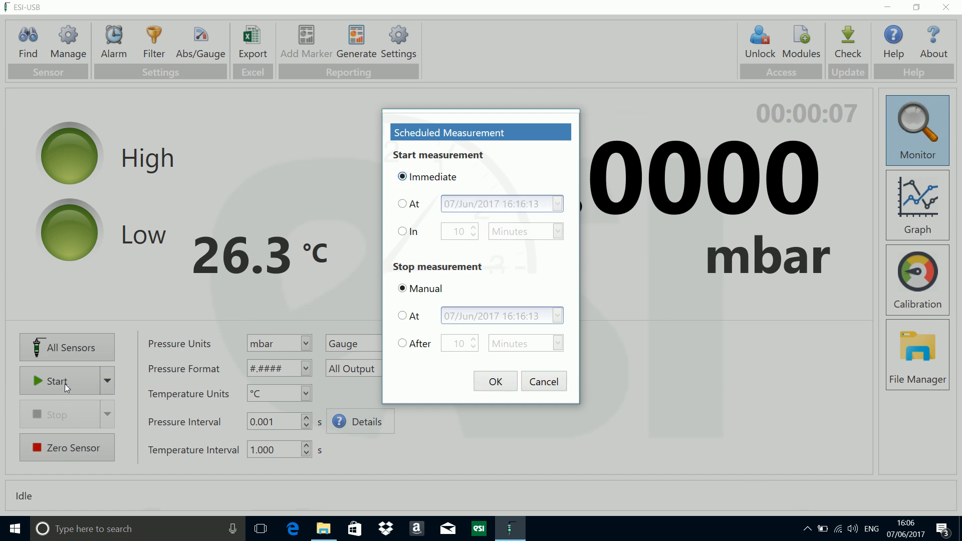
{"action": "left_click", "coordinate": [403, 203]}
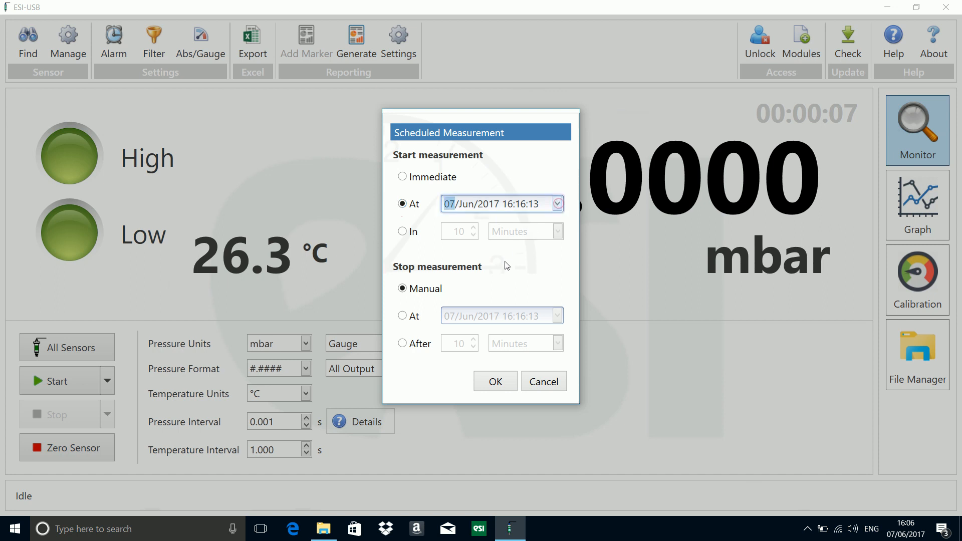
{"action": "left_click", "coordinate": [557, 203]}
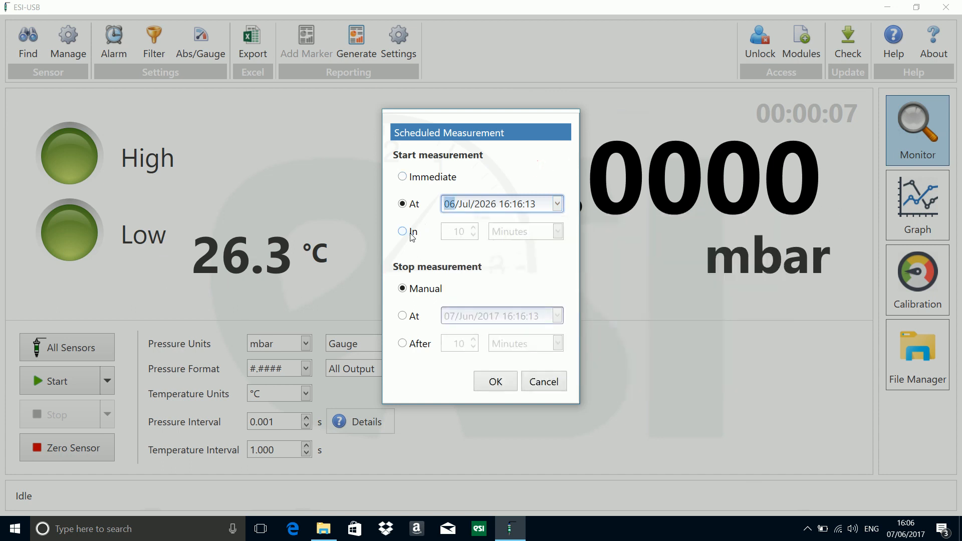
{"action": "left_click", "coordinate": [403, 232]}
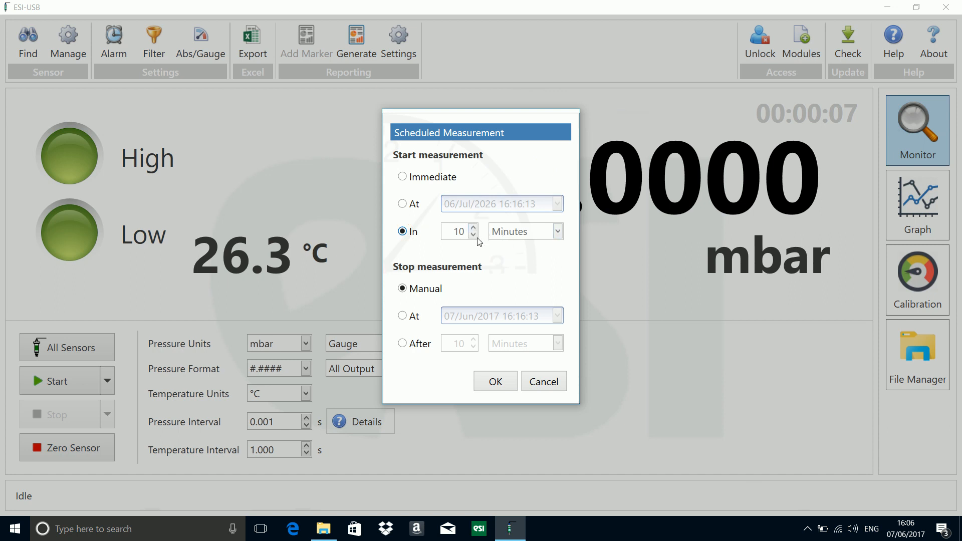
{"action": "left_click", "coordinate": [472, 236]}
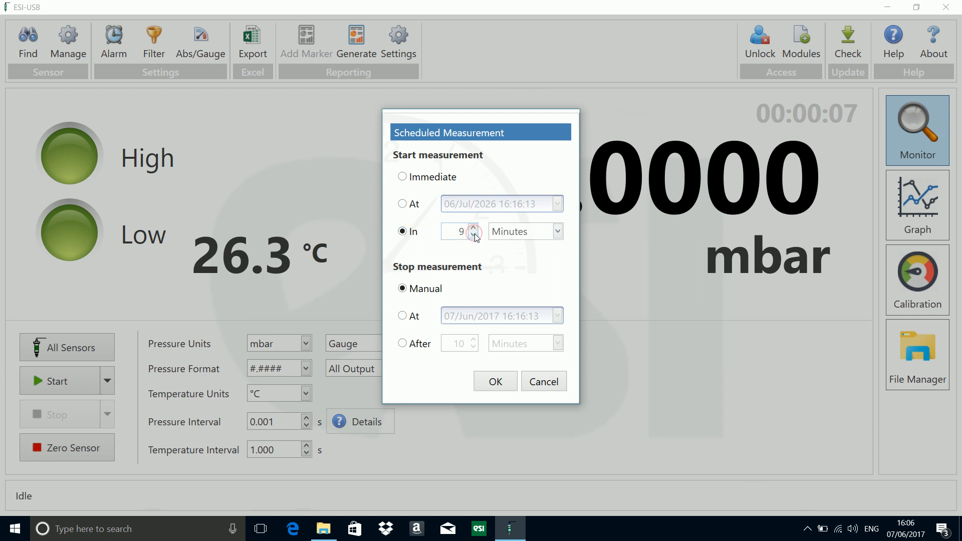
{"action": "left_click", "coordinate": [474, 227]}
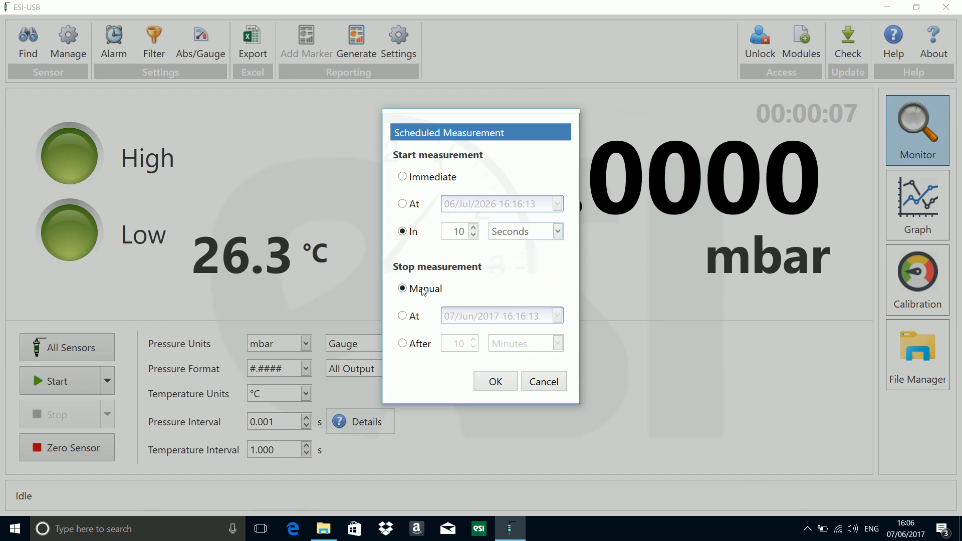
- Set Stop to 'After' 15 Seconds and confirm the schedule with OK
{"action": "left_click", "coordinate": [403, 289]}
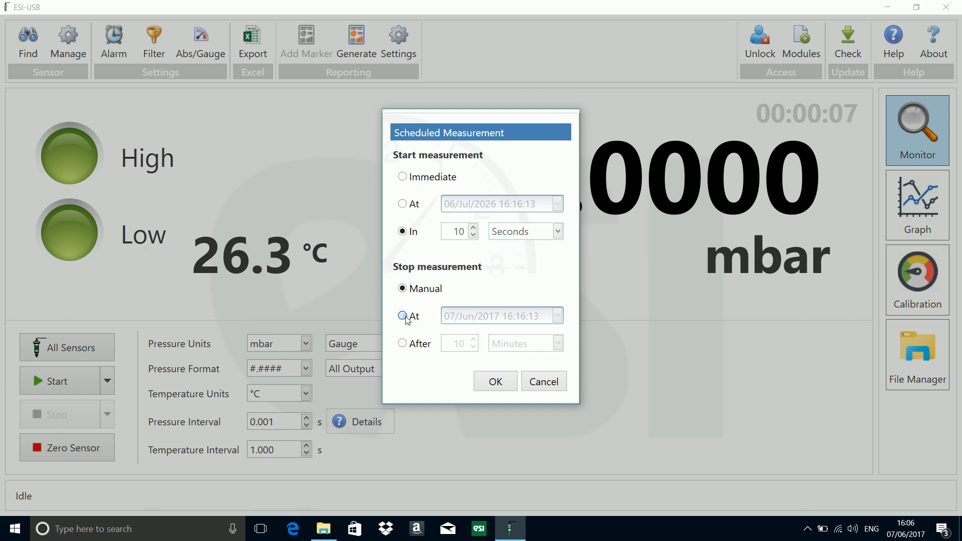
{"action": "left_click", "coordinate": [402, 316]}
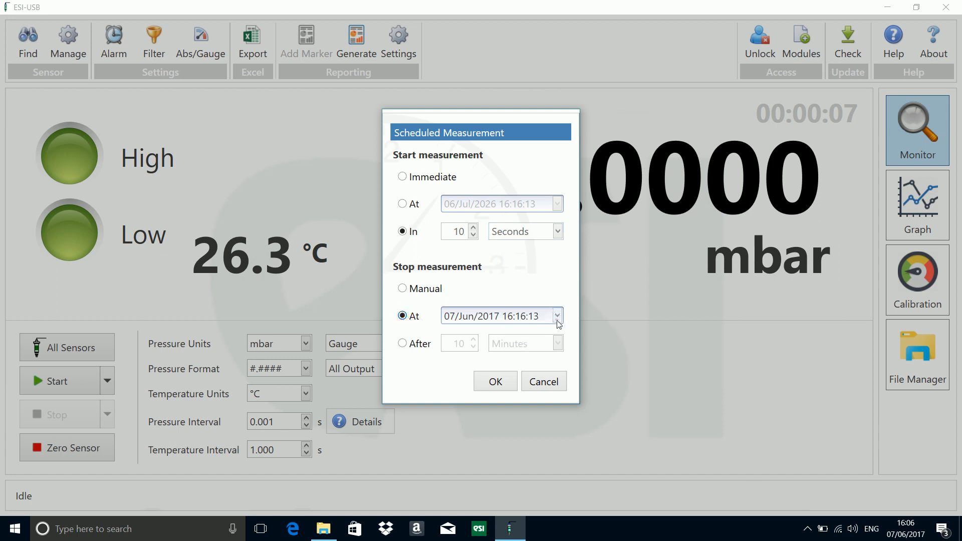
{"action": "left_click", "coordinate": [556, 316]}
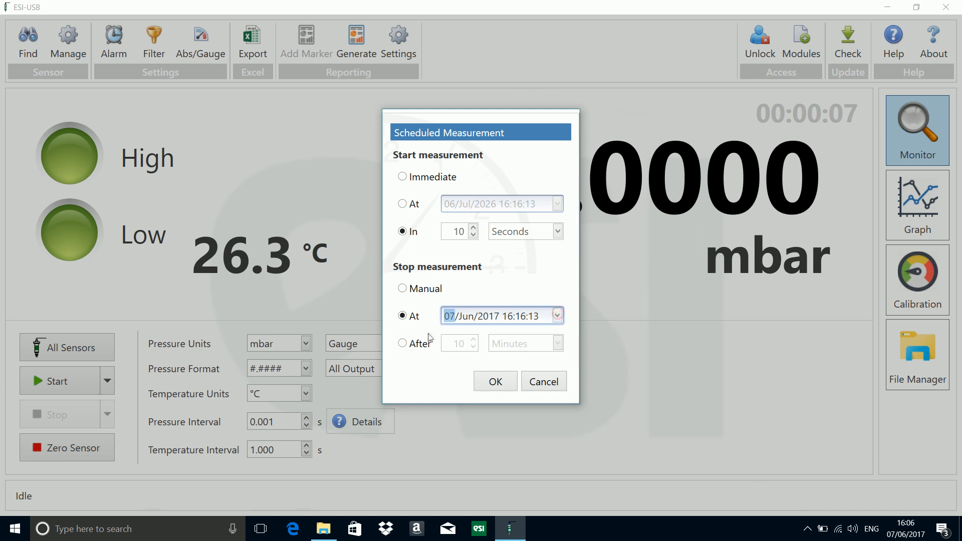
{"action": "left_click", "coordinate": [403, 343]}
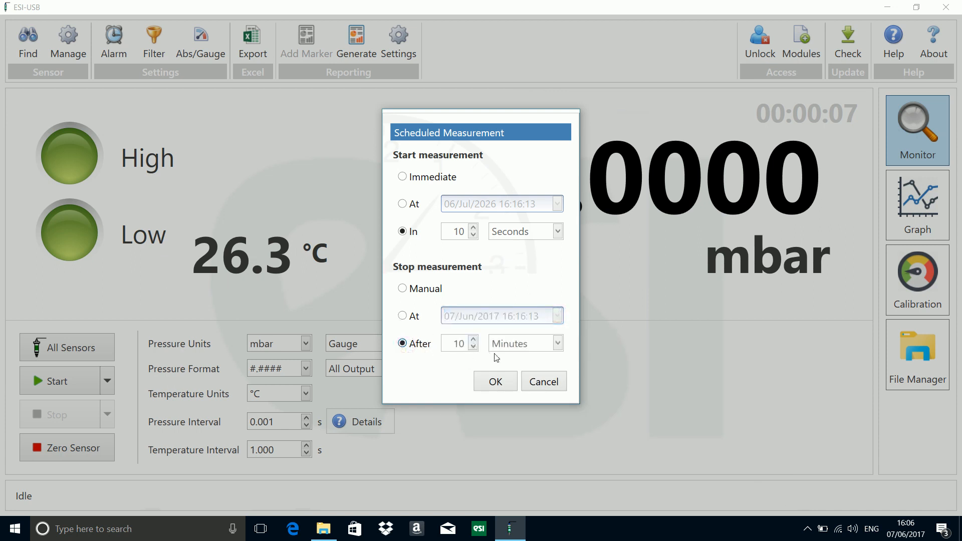
{"action": "left_click", "coordinate": [558, 343]}
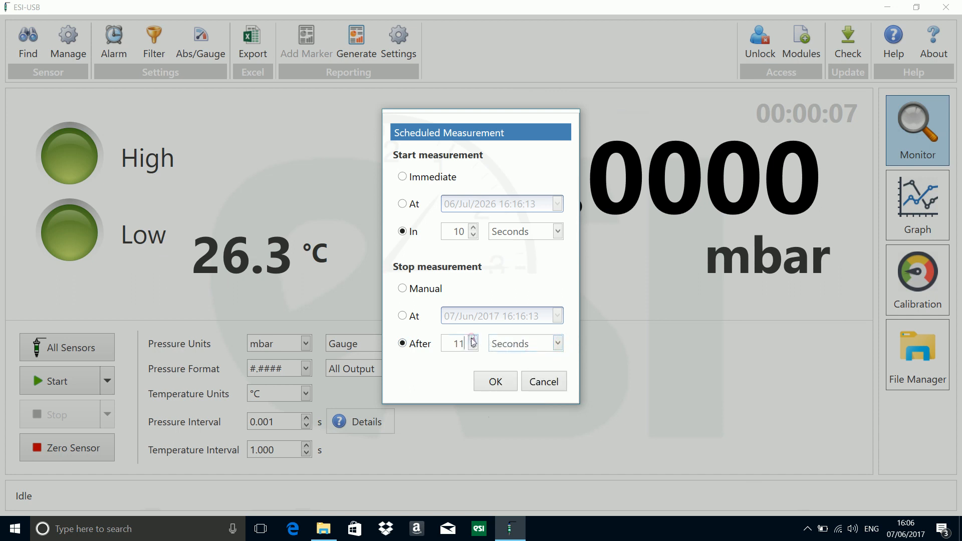
{"action": "left_click", "coordinate": [473, 340]}
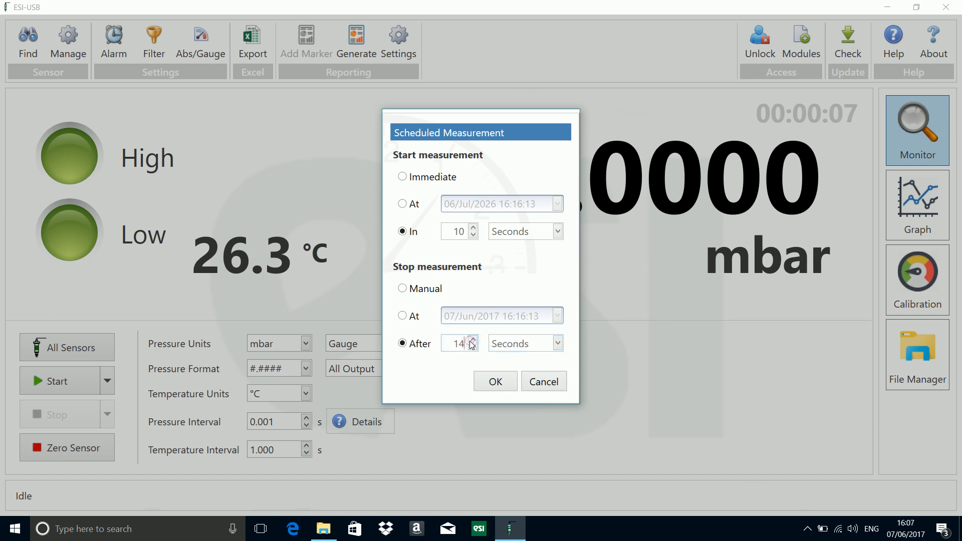
{"action": "left_click", "coordinate": [472, 340]}
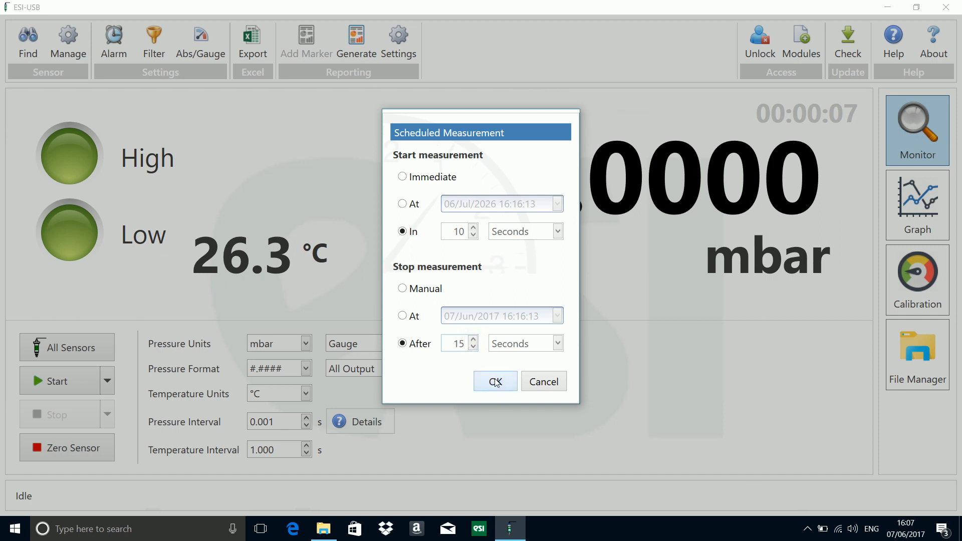
{"action": "left_click", "coordinate": [495, 381]}
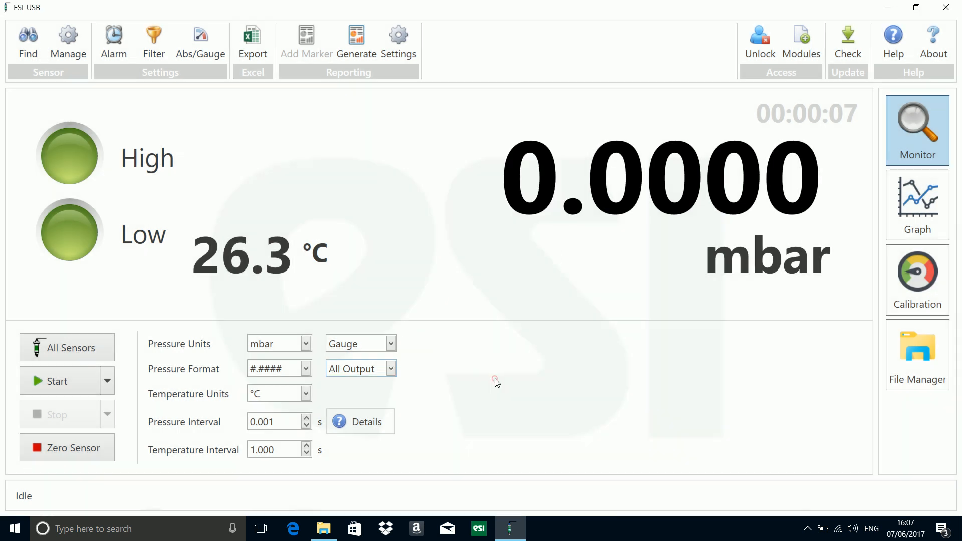
- Run the scheduled 10-second-delayed, 15-second measurement until it returns to Idle
{"action": "left_click", "coordinate": [56, 381]}
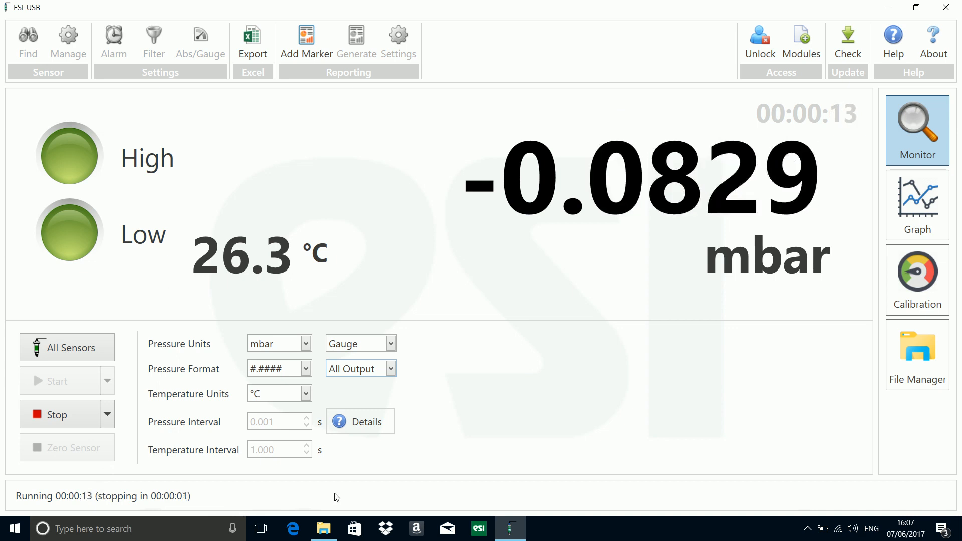
{"action": "left_click", "coordinate": [57, 415]}
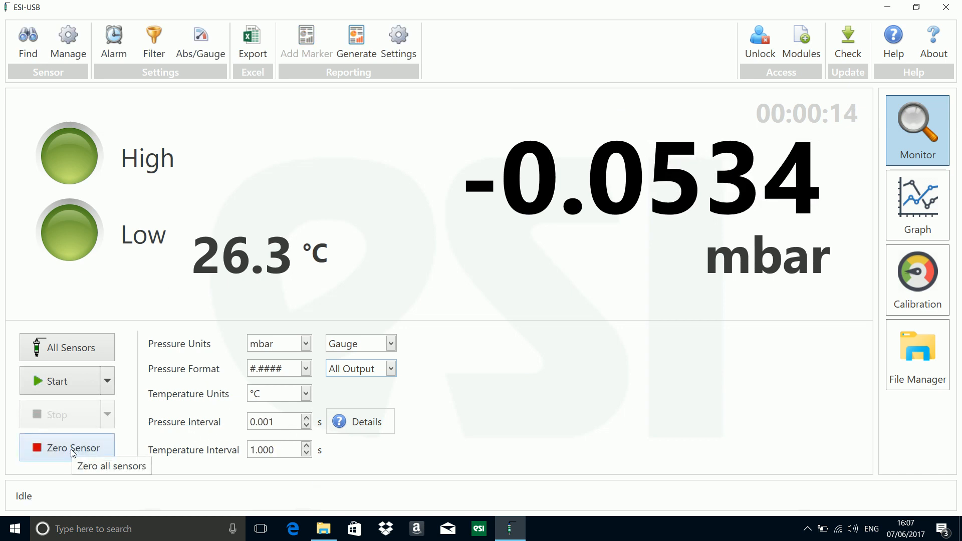
- Zero sensor 0620565 again, confirming the warning with Yes
{"action": "left_click", "coordinate": [67, 447]}
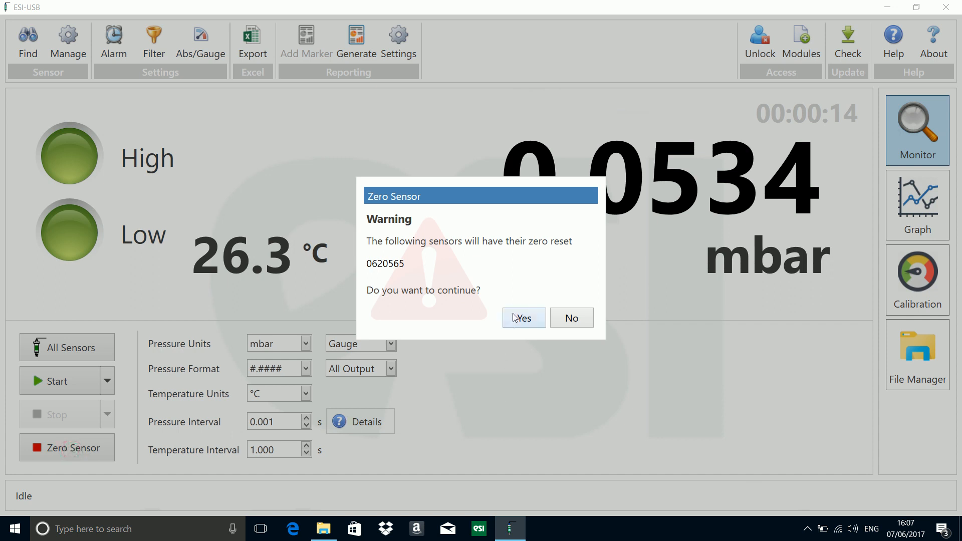
{"action": "left_click", "coordinate": [523, 318]}
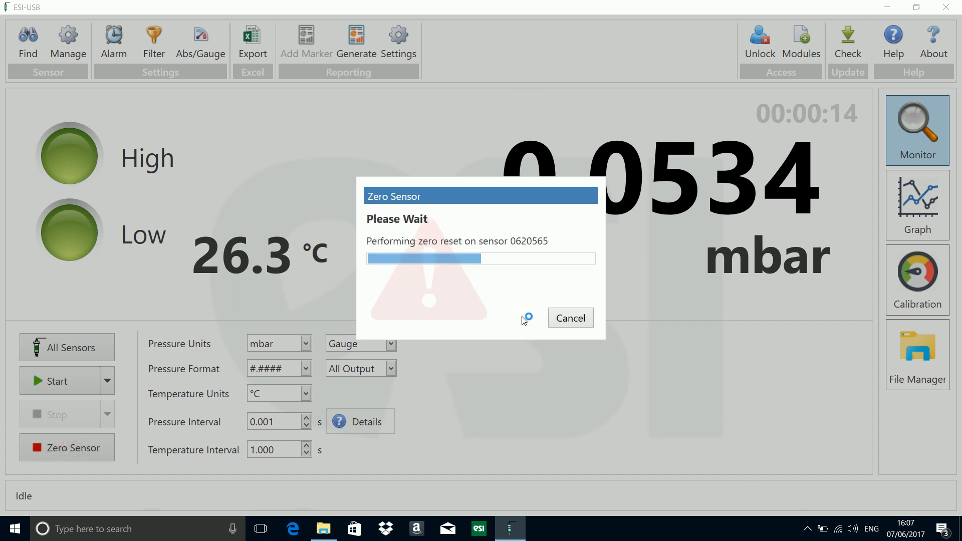